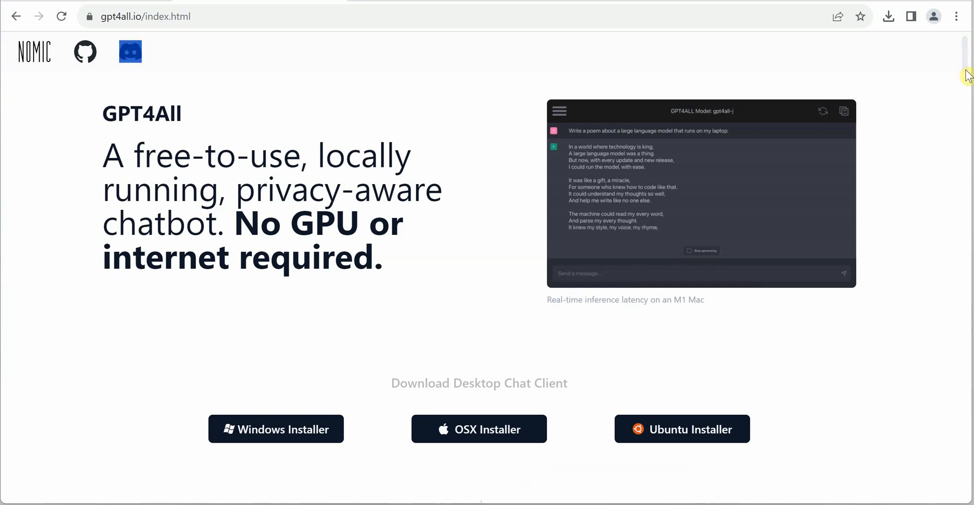
{"action": "mouse_move", "coordinate": [525, 298]}
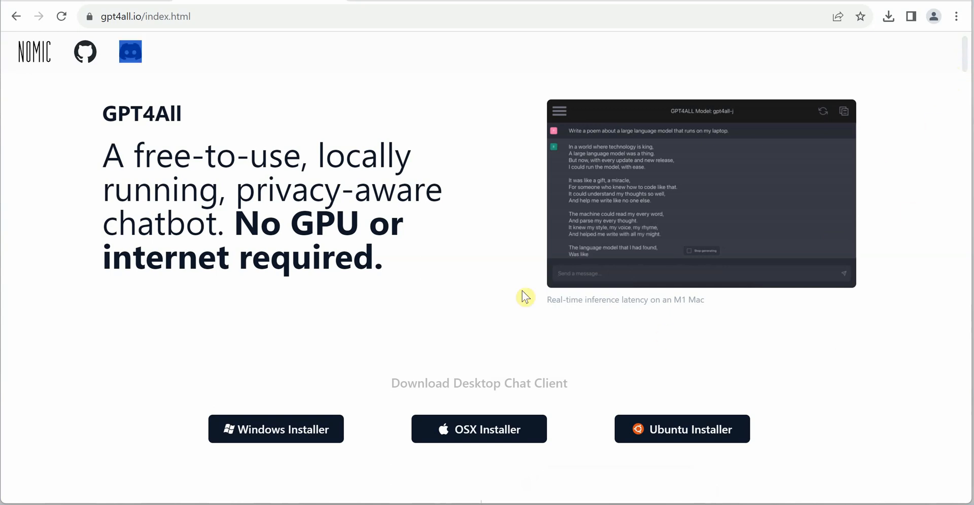
Reach the Installation Instructions, view the MacOS notes, then return to the Windows notes
{"action": "scroll", "scroll_direction": "down", "scroll_amount": 3}
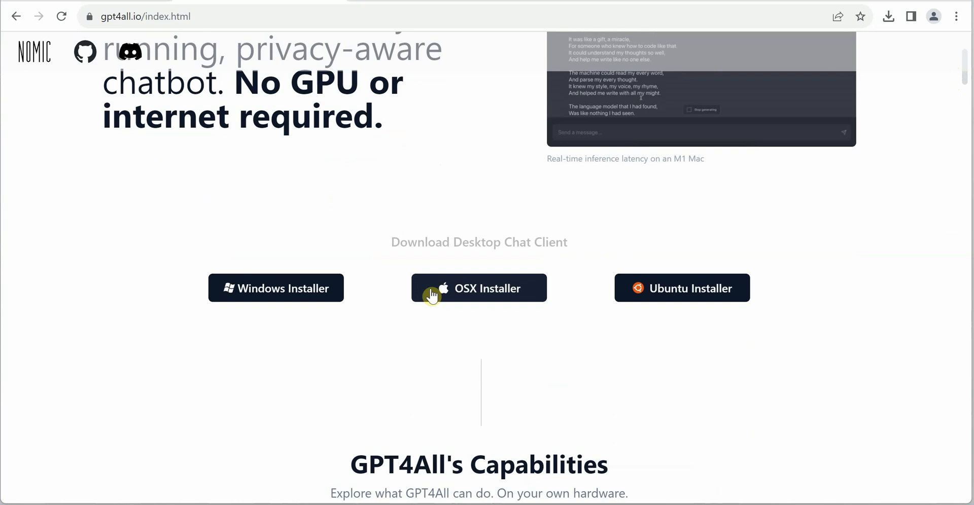
{"action": "scroll", "scroll_direction": "down", "scroll_amount": 3}
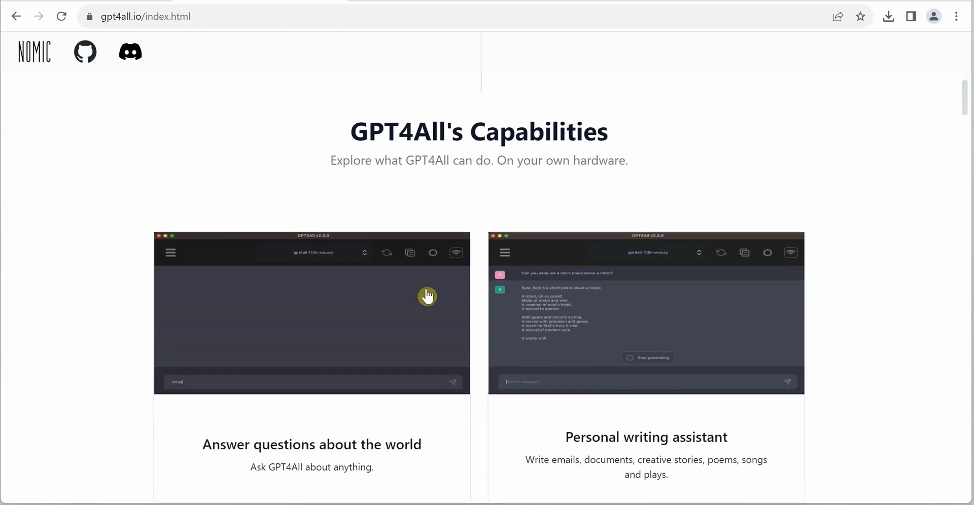
{"action": "scroll", "scroll_direction": "down", "scroll_amount": 3}
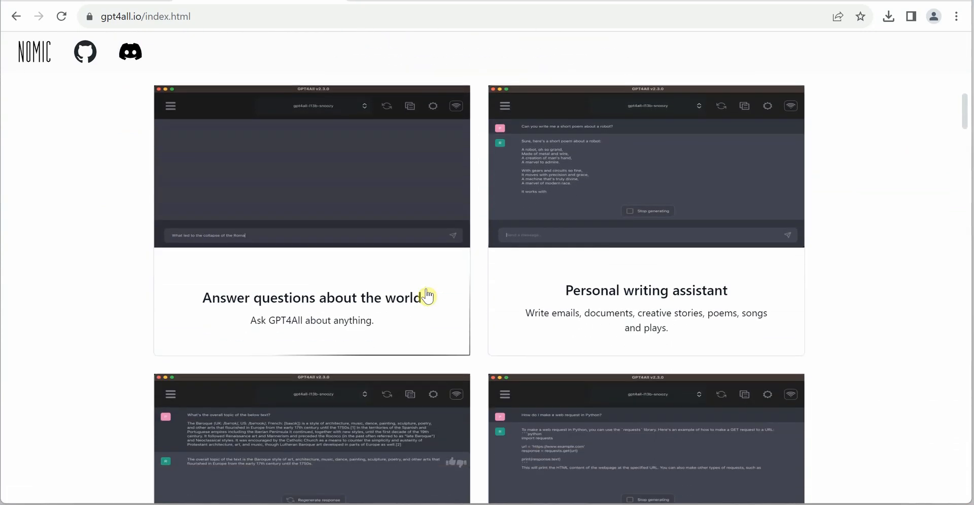
{"action": "scroll", "scroll_direction": "down", "scroll_amount": 3}
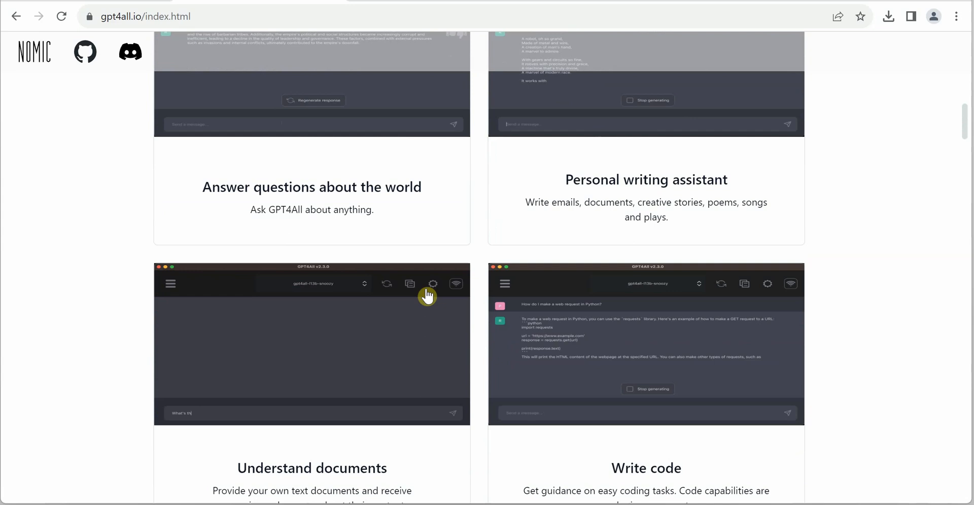
{"action": "scroll", "scroll_direction": "down", "scroll_amount": 3}
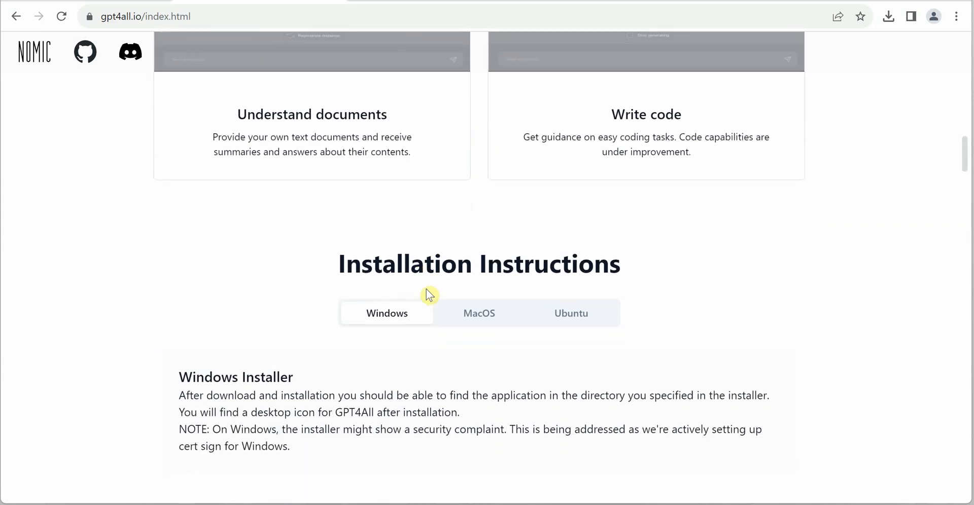
{"action": "scroll", "scroll_direction": "down", "scroll_amount": 3}
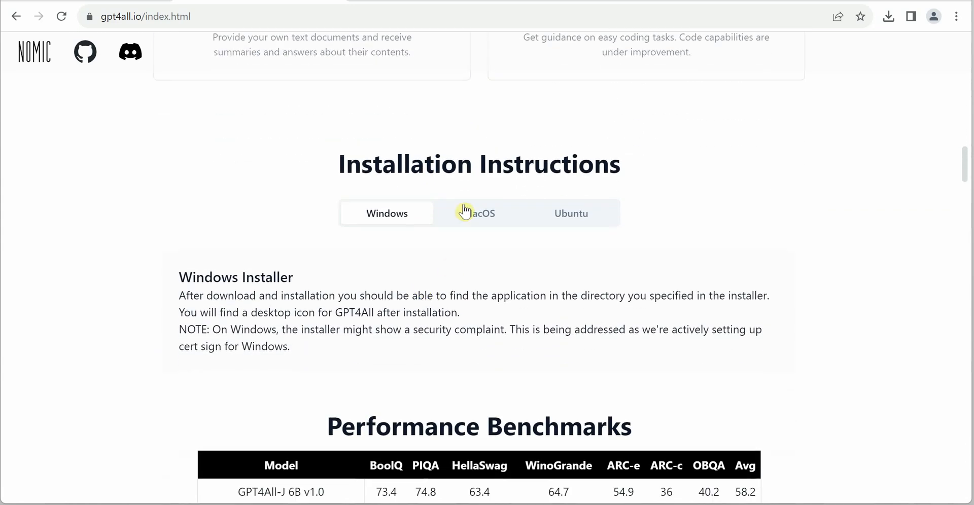
{"action": "left_click", "coordinate": [477, 213]}
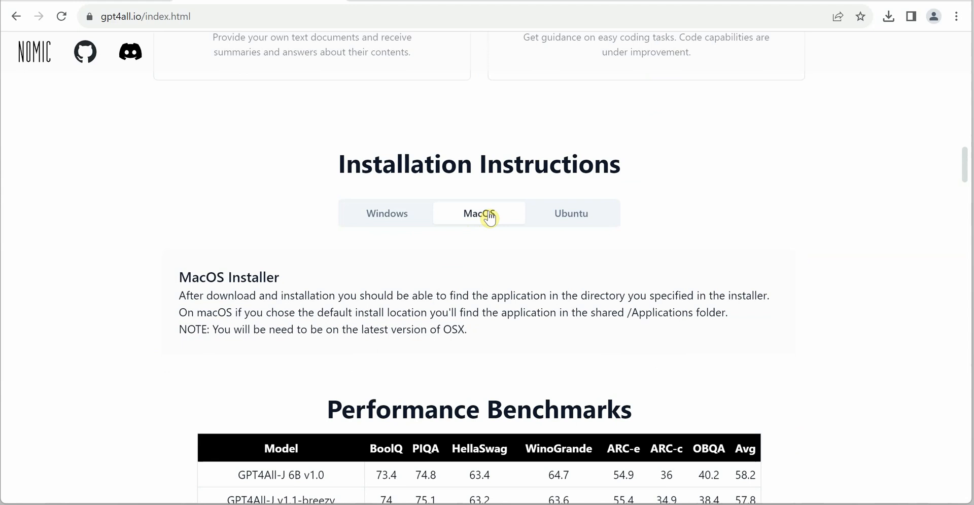
{"action": "left_click", "coordinate": [386, 214]}
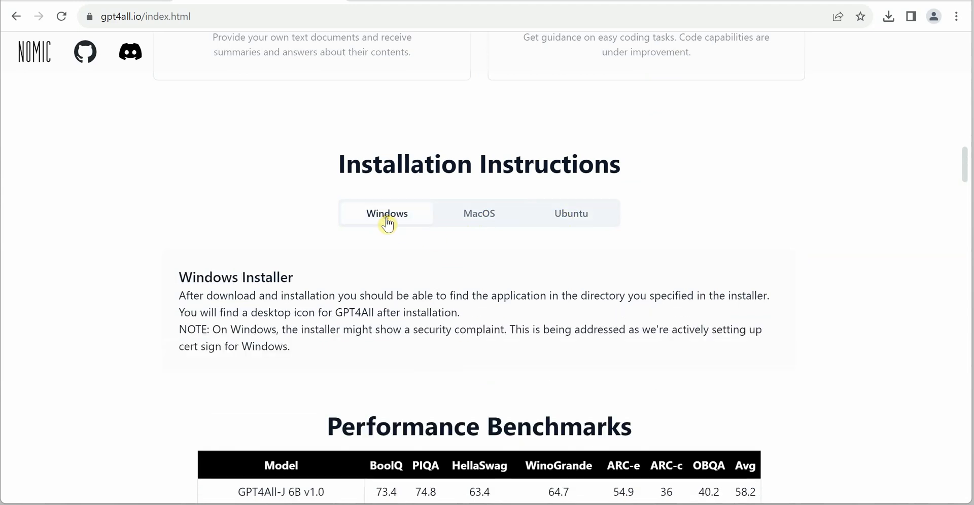
{"action": "mouse_move", "coordinate": [397, 283]}
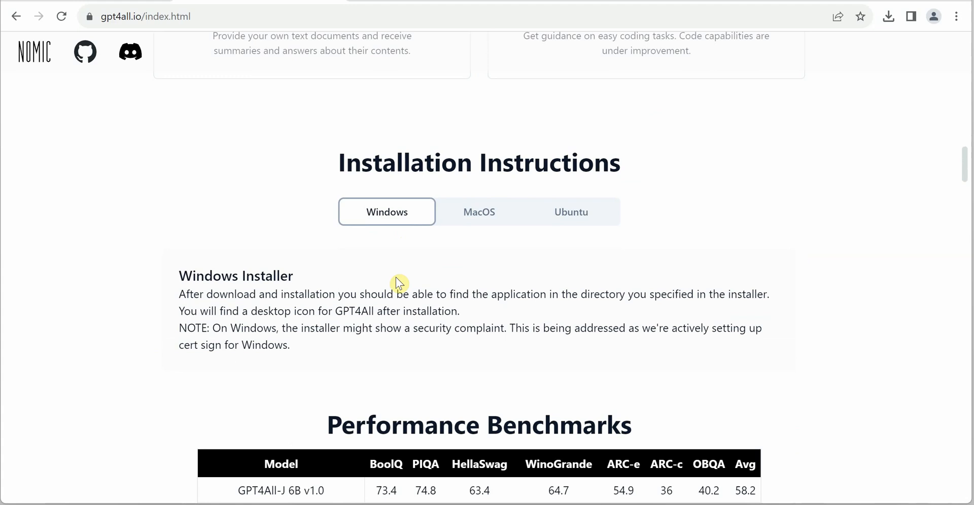
{"action": "scroll", "scroll_direction": "down", "scroll_amount": 3}
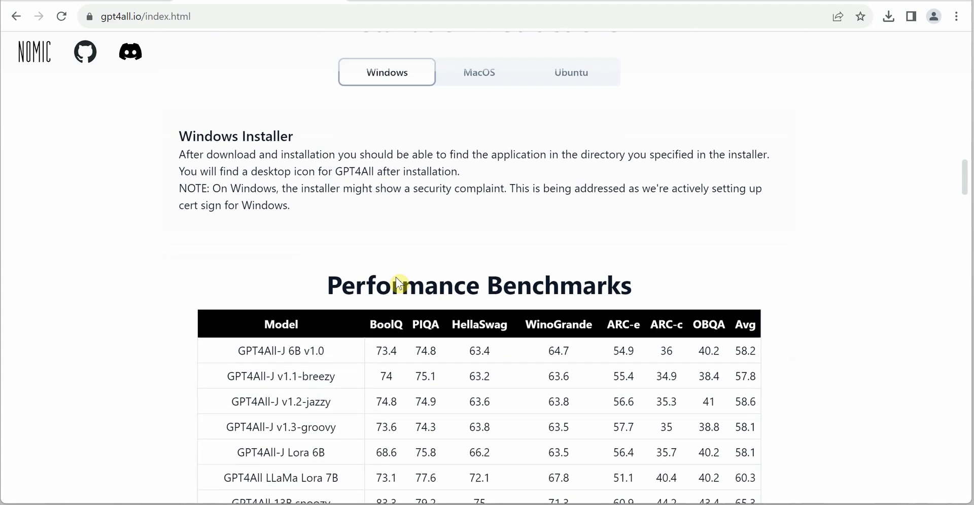
{"action": "scroll", "scroll_direction": "down", "scroll_amount": 3}
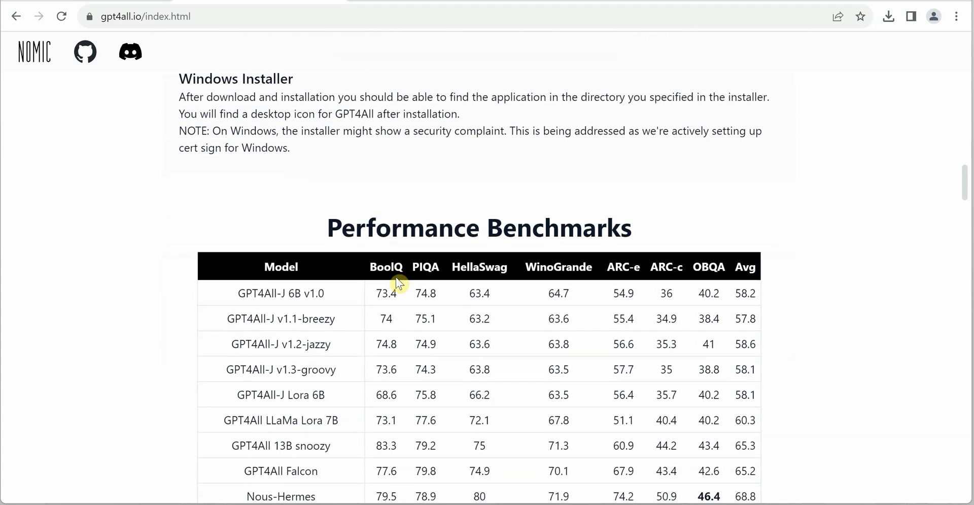
{"action": "scroll", "scroll_direction": "down", "scroll_amount": 3}
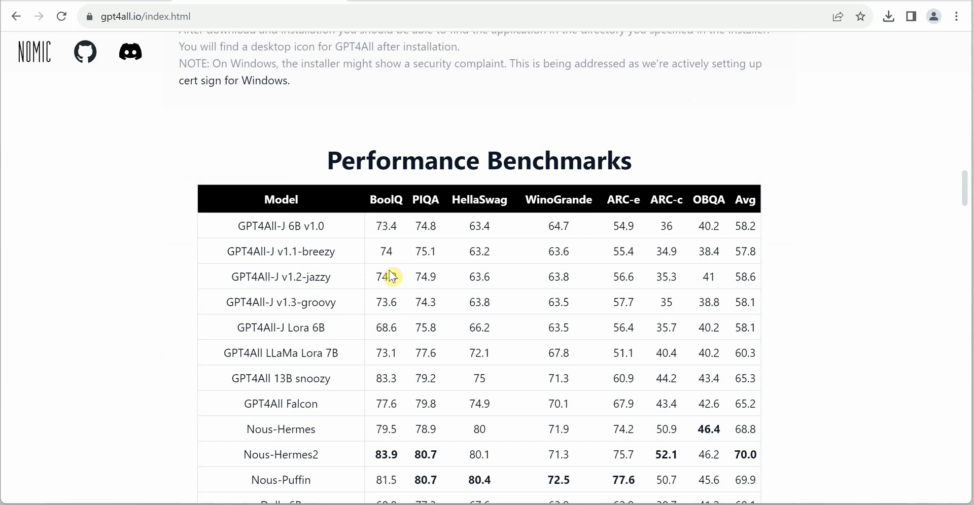
{"action": "scroll", "scroll_direction": "down", "scroll_amount": 3}
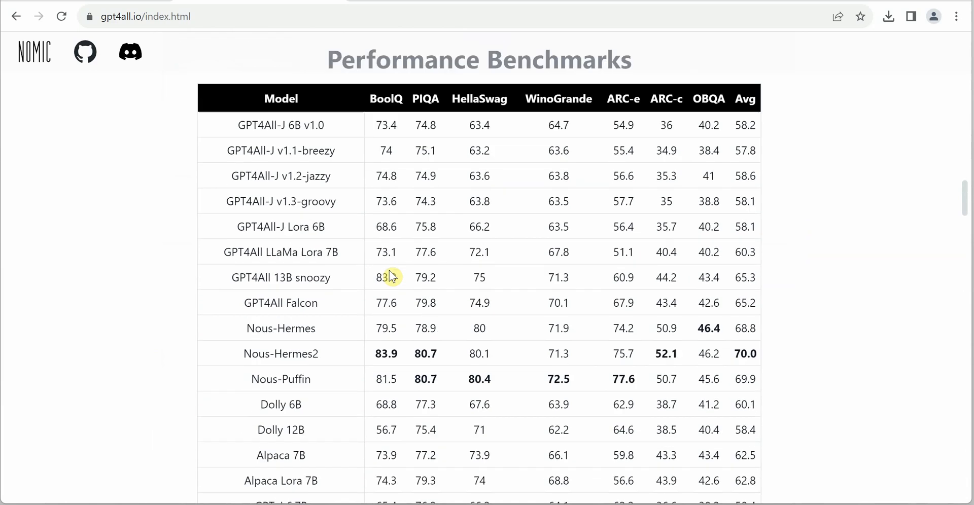
{"action": "scroll", "scroll_direction": "down", "scroll_amount": 3}
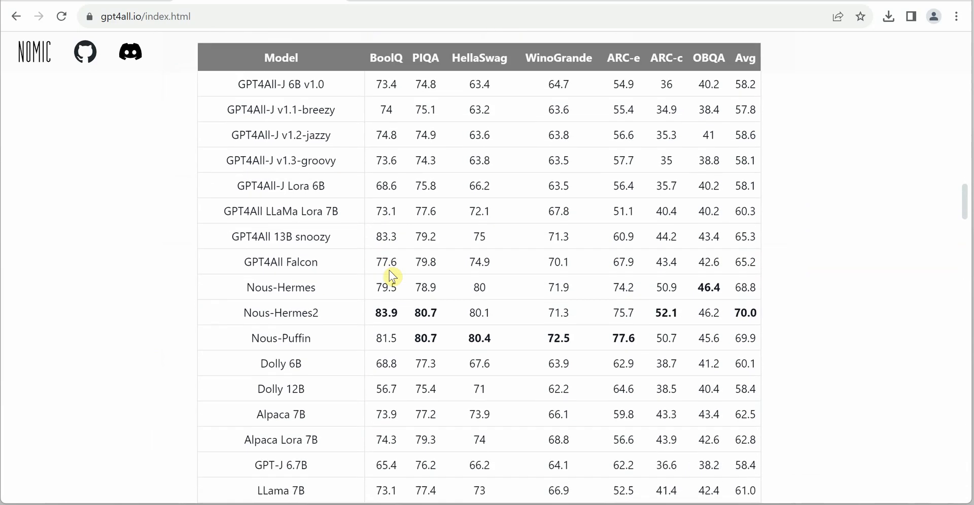
{"action": "scroll", "scroll_direction": "down", "scroll_amount": 3}
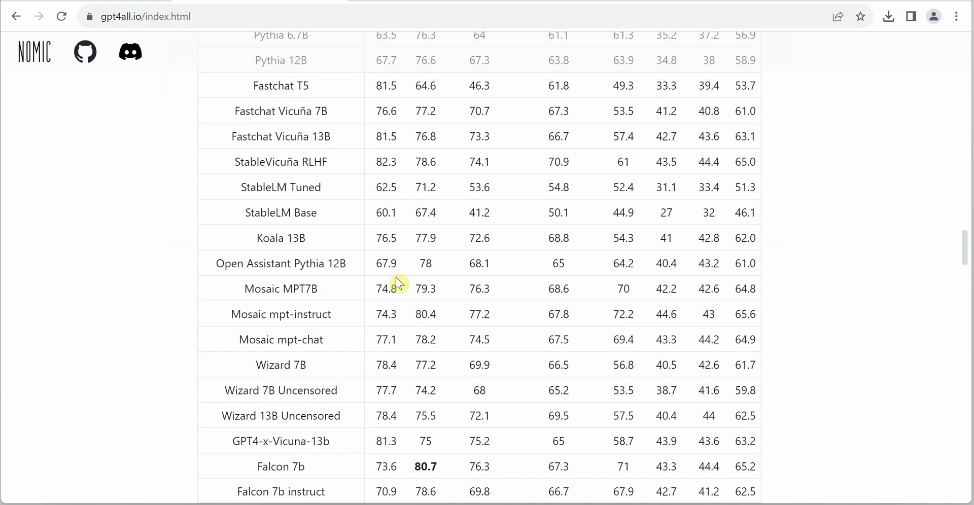
{"action": "scroll", "scroll_direction": "down", "scroll_amount": 3}
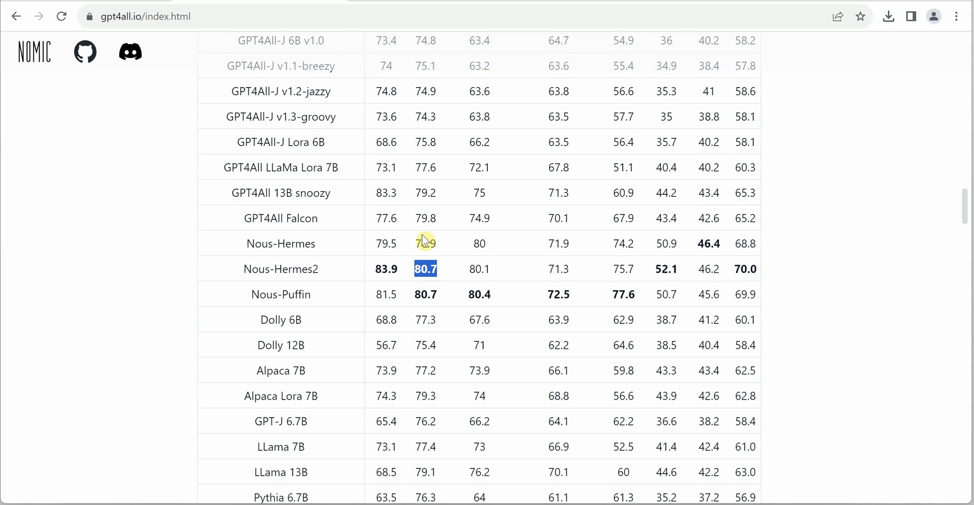
{"action": "scroll", "scroll_direction": "up", "scroll_amount": 3}
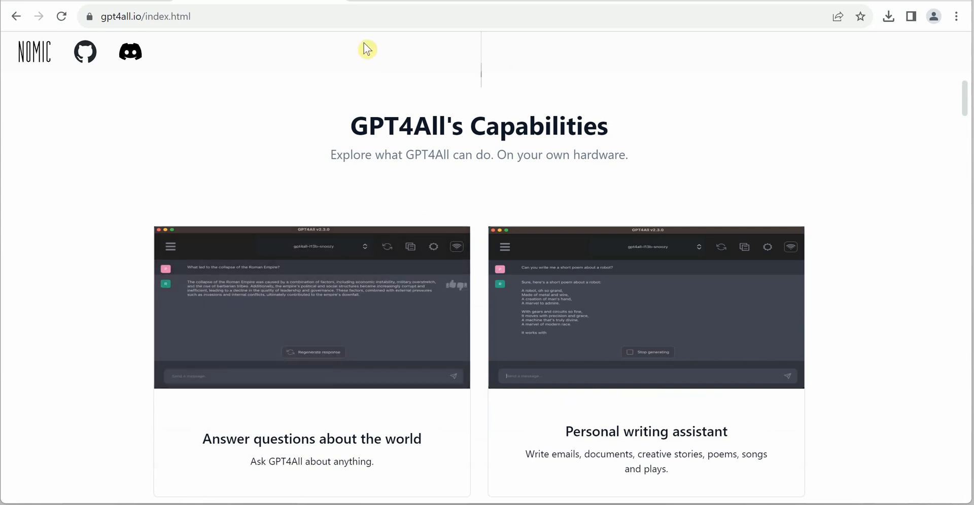
Open the nomic-ai/gpt4all GitHub repository from the site header and scan its file list
{"action": "left_click", "coordinate": [85, 53]}
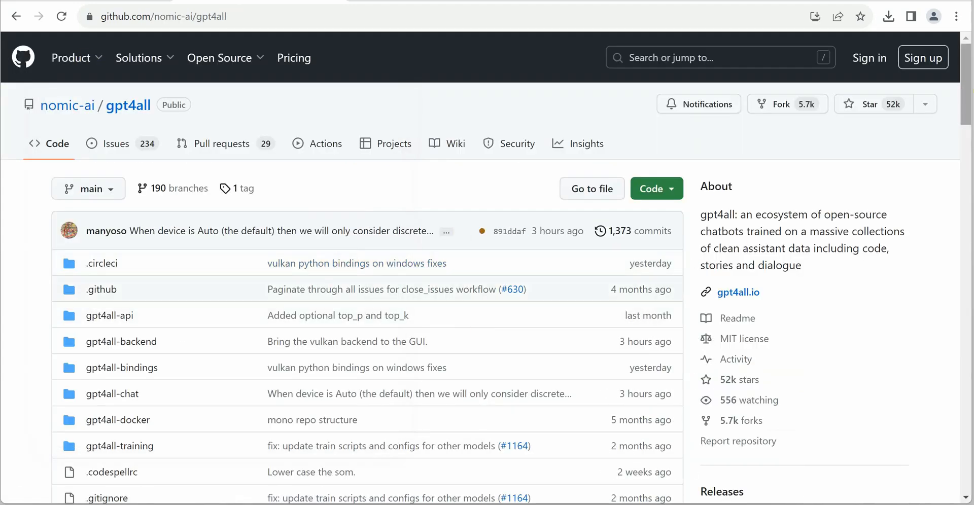
{"action": "scroll", "scroll_direction": "down", "scroll_amount": 3}
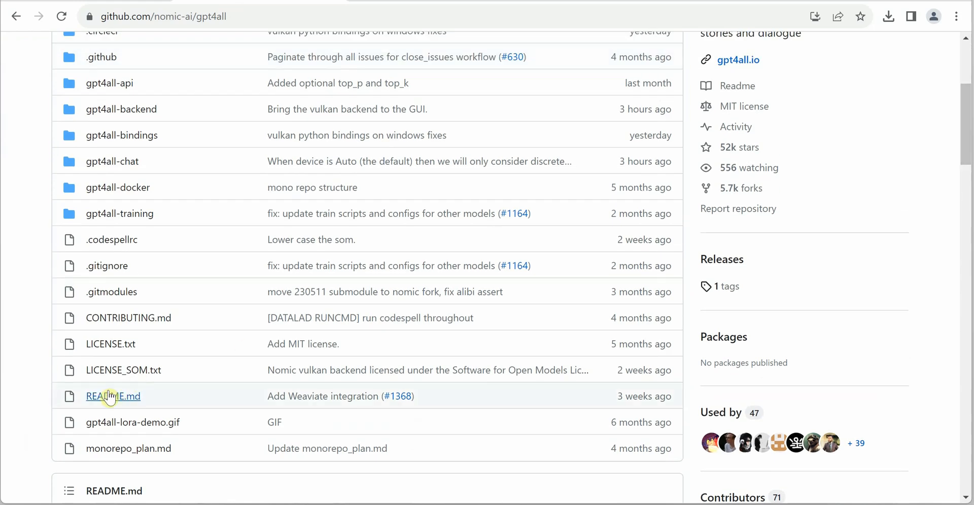
{"action": "left_click", "coordinate": [113, 397]}
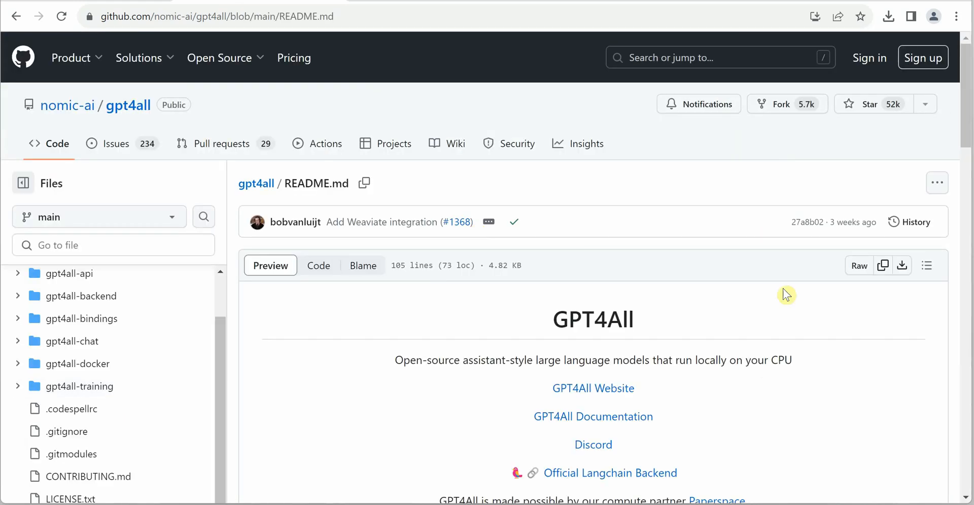
{"action": "mouse_move", "coordinate": [965, 113]}
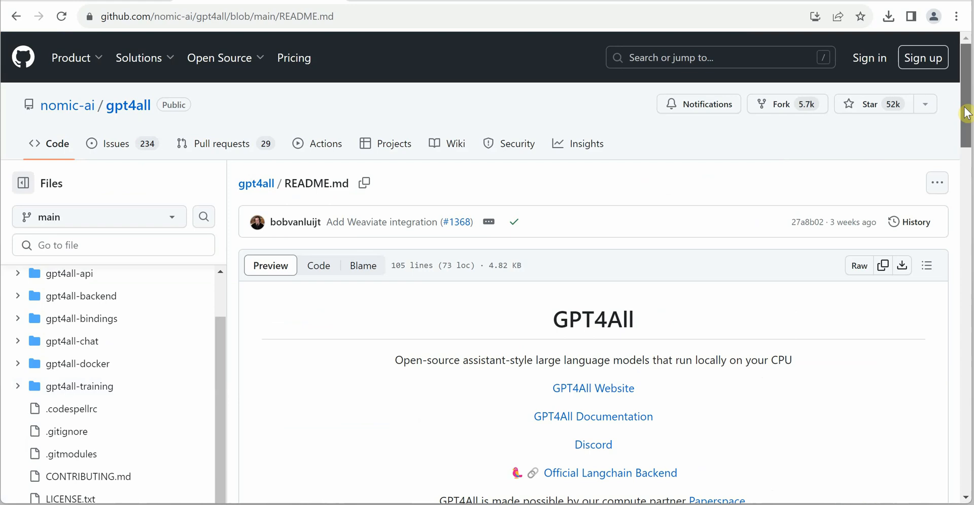
{"action": "scroll", "scroll_direction": "down", "scroll_amount": 3}
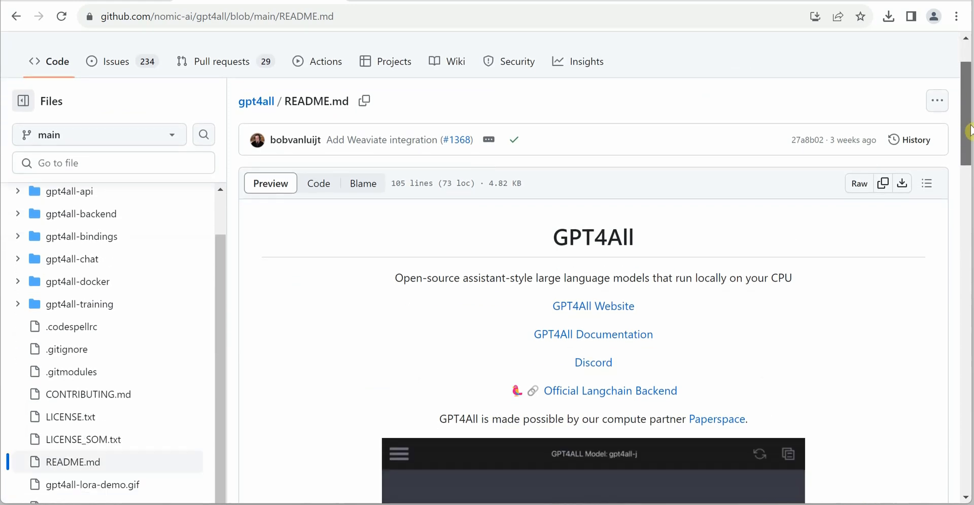
{"action": "scroll", "scroll_direction": "down", "scroll_amount": 3}
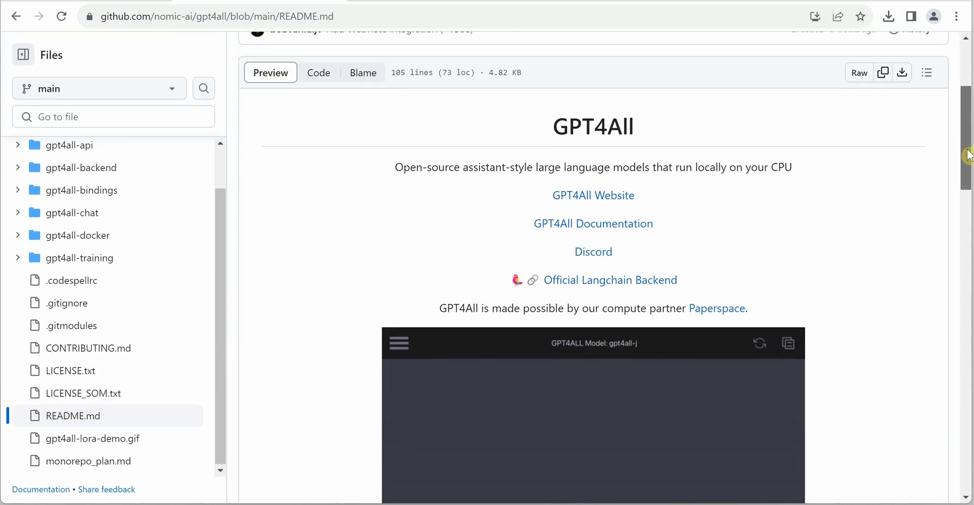
{"action": "scroll", "scroll_direction": "down", "scroll_amount": 3}
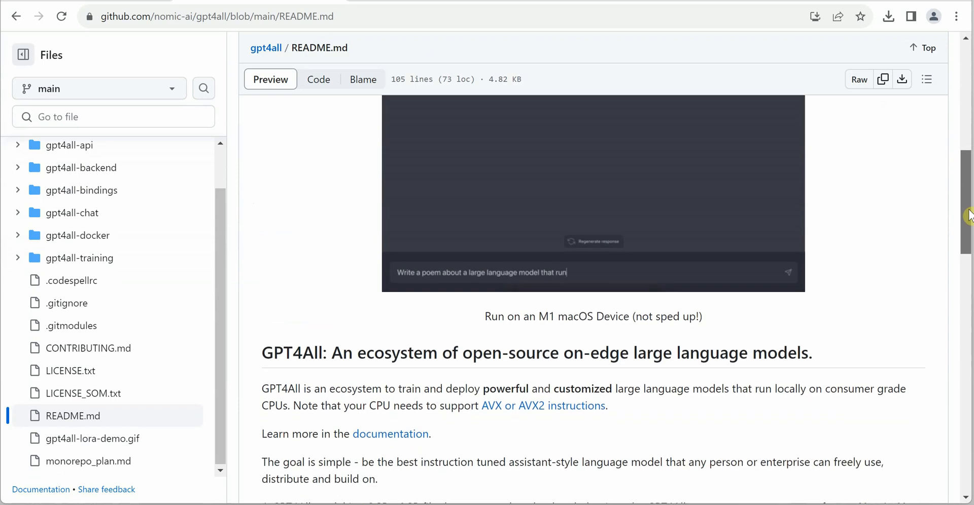
{"action": "scroll", "scroll_direction": "down", "scroll_amount": 3}
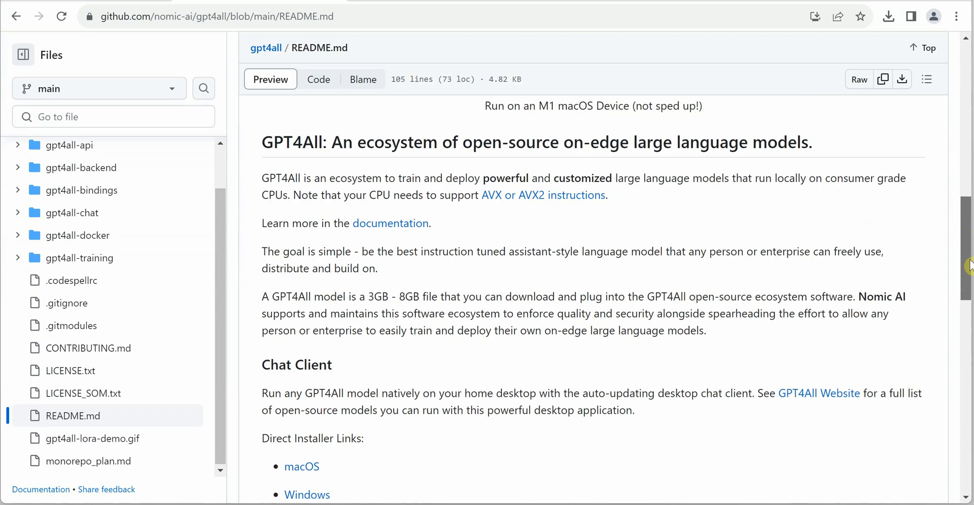
{"action": "scroll", "scroll_direction": "down", "scroll_amount": 3}
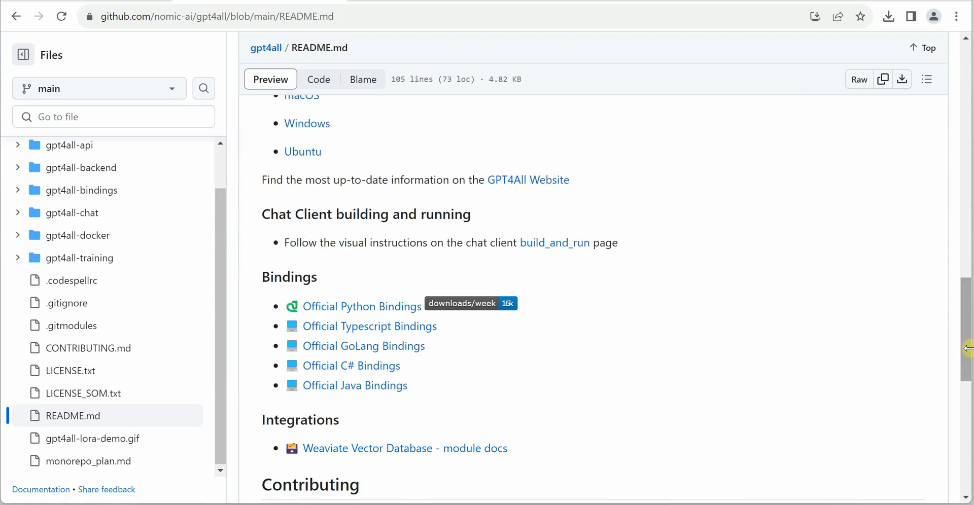
{"action": "scroll", "scroll_direction": "up", "scroll_amount": 3}
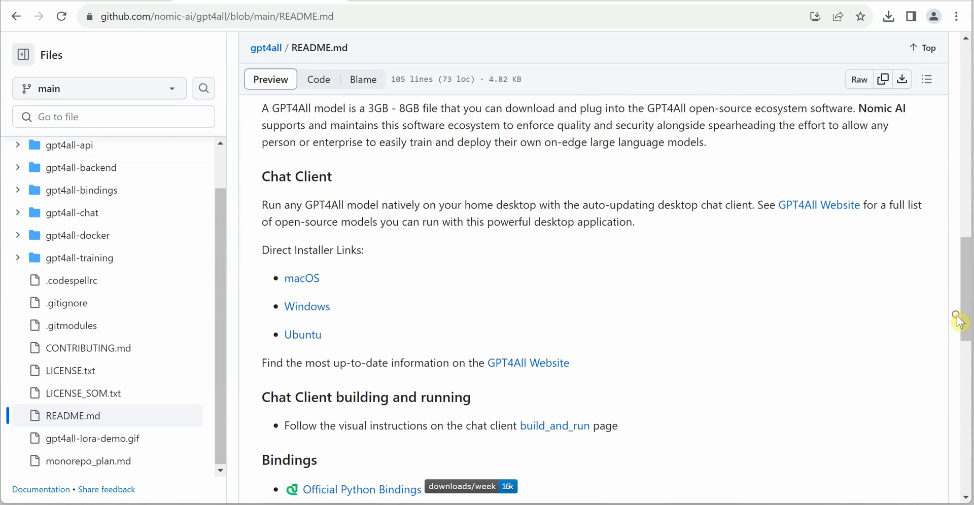
{"action": "mouse_move", "coordinate": [312, 286]}
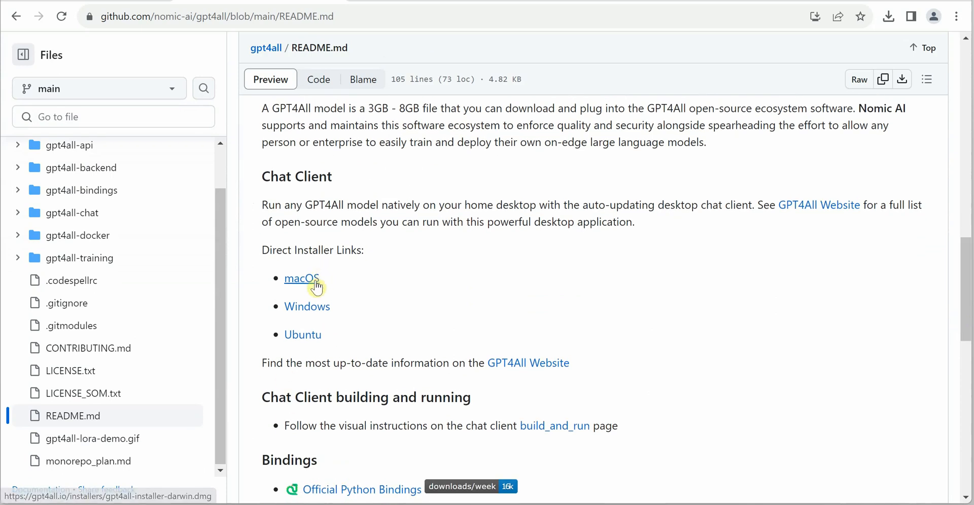
{"action": "mouse_move", "coordinate": [306, 307]}
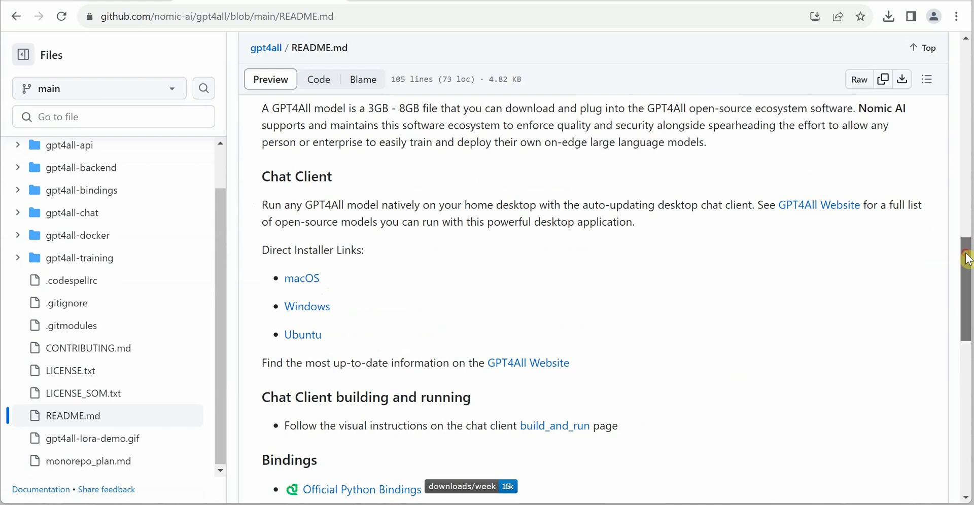
{"action": "scroll", "scroll_direction": "down", "scroll_amount": 3}
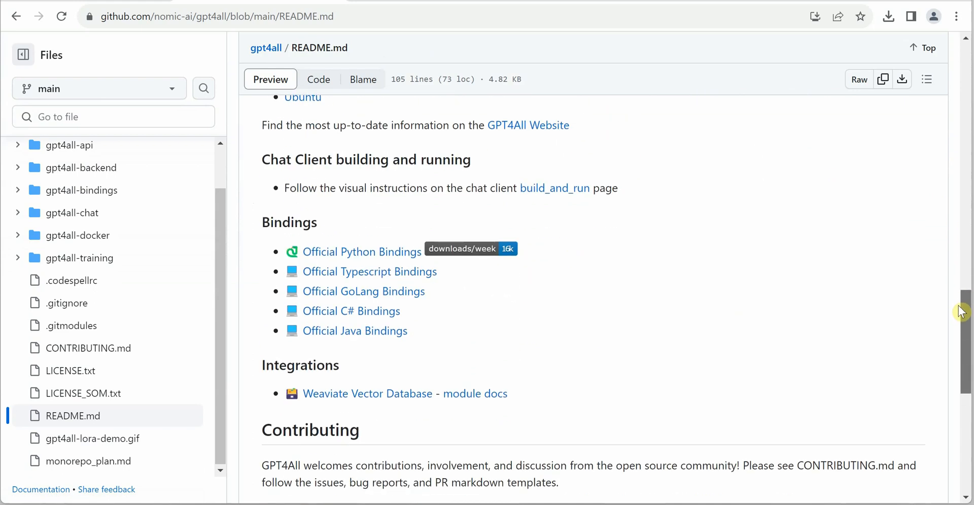
{"action": "scroll", "scroll_direction": "down", "scroll_amount": 3}
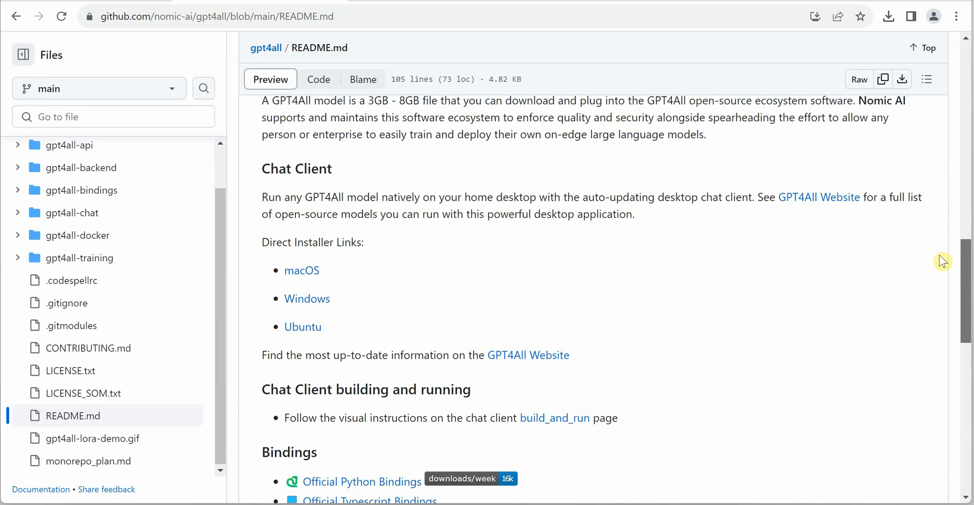
{"action": "scroll", "scroll_direction": "up", "scroll_amount": 3}
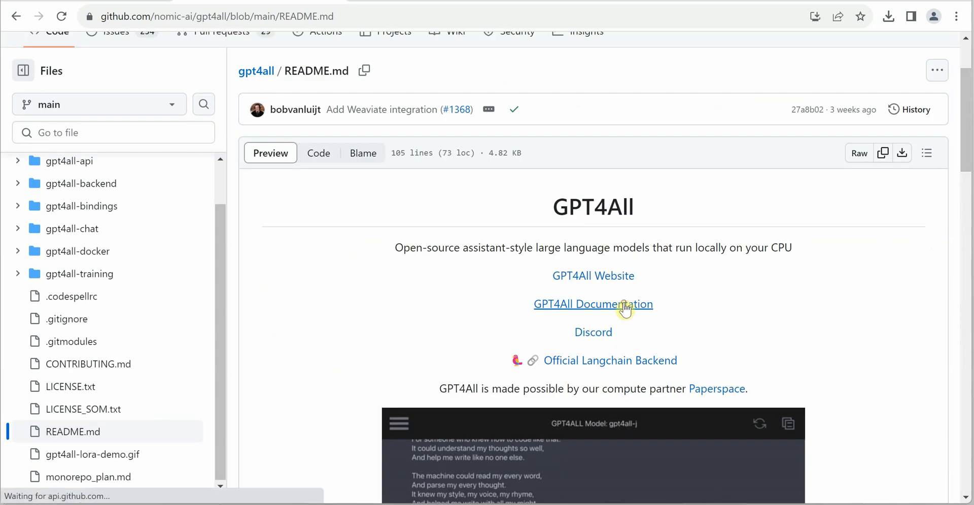
Open the GPT4All documentation site and look over its Python example code and prompt
{"action": "left_click", "coordinate": [592, 305]}
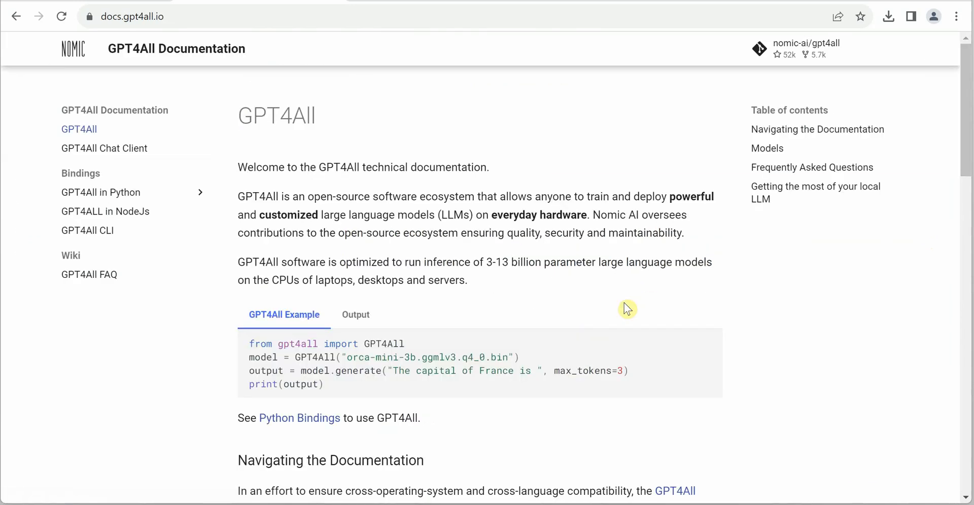
{"action": "mouse_move", "coordinate": [446, 234]}
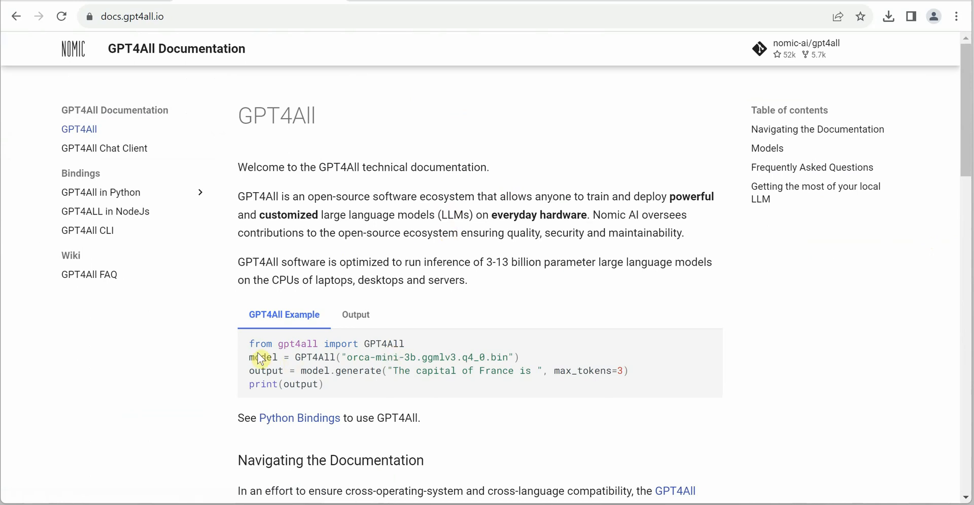
{"action": "mouse_move", "coordinate": [365, 388]}
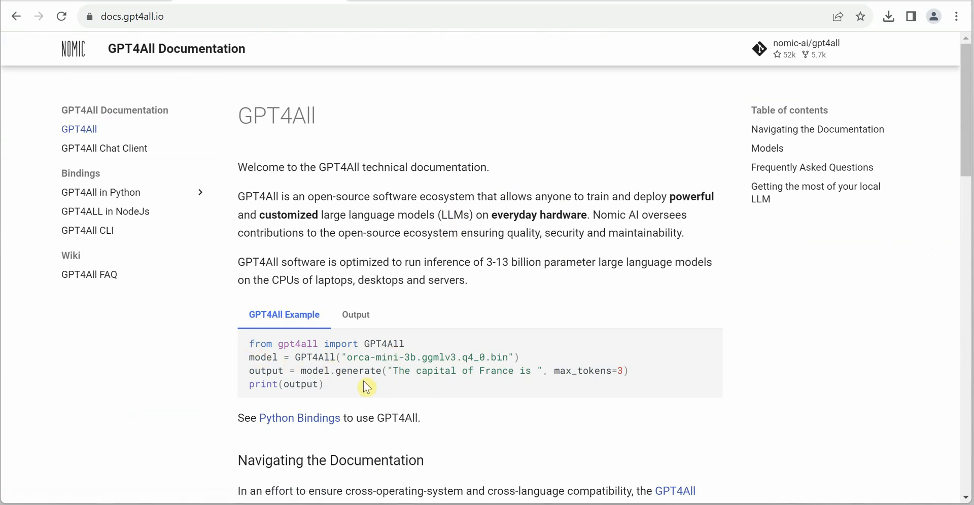
{"action": "mouse_move", "coordinate": [259, 347]}
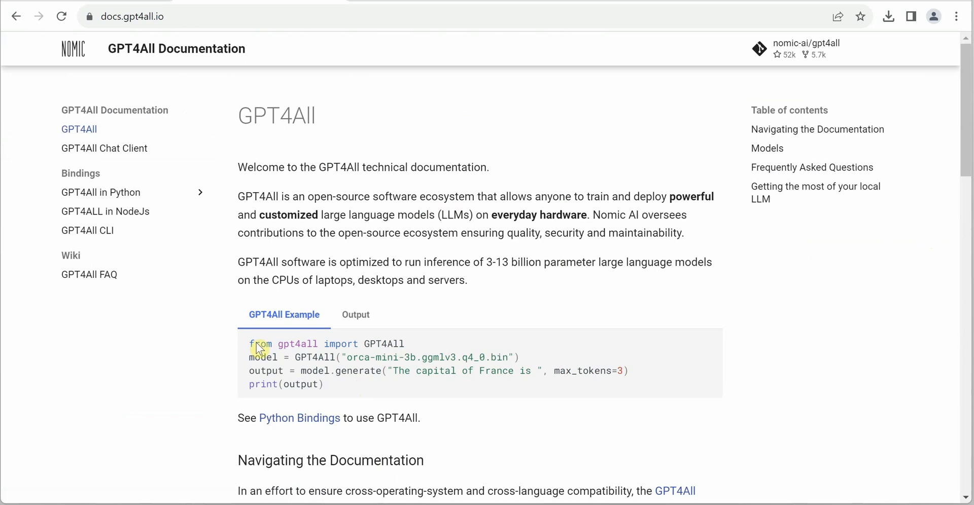
{"action": "left_click_drag", "start_coordinate": [255, 344], "coordinate": [333, 384]}
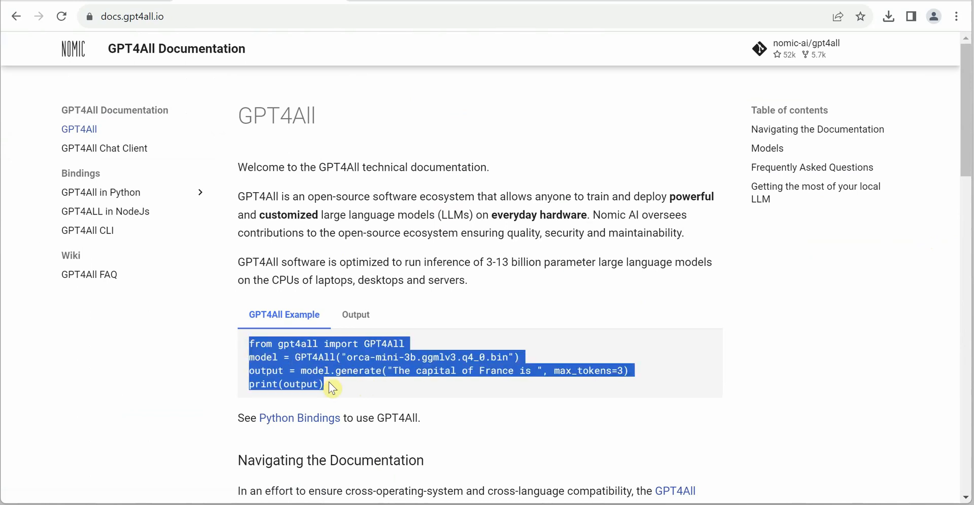
{"action": "left_click", "coordinate": [335, 388]}
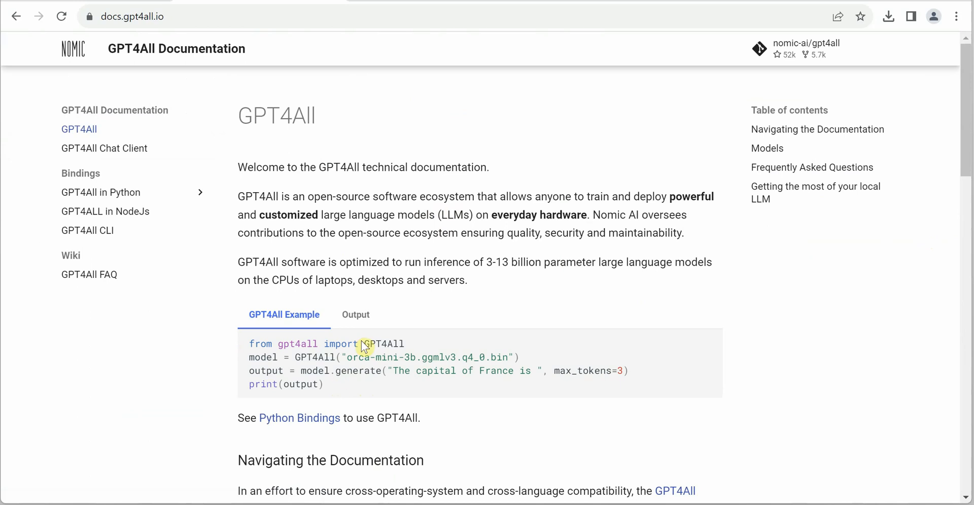
{"action": "mouse_move", "coordinate": [446, 387]}
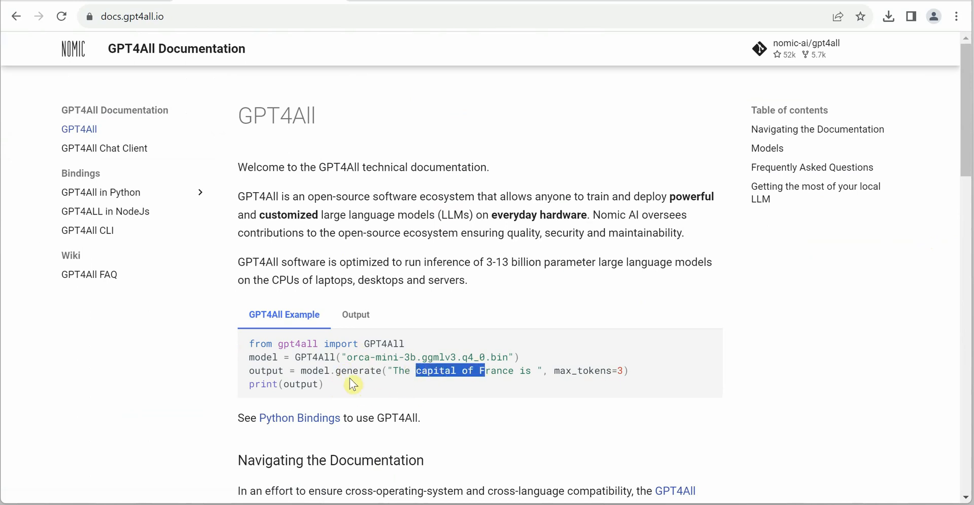
{"action": "left_click", "coordinate": [340, 388]}
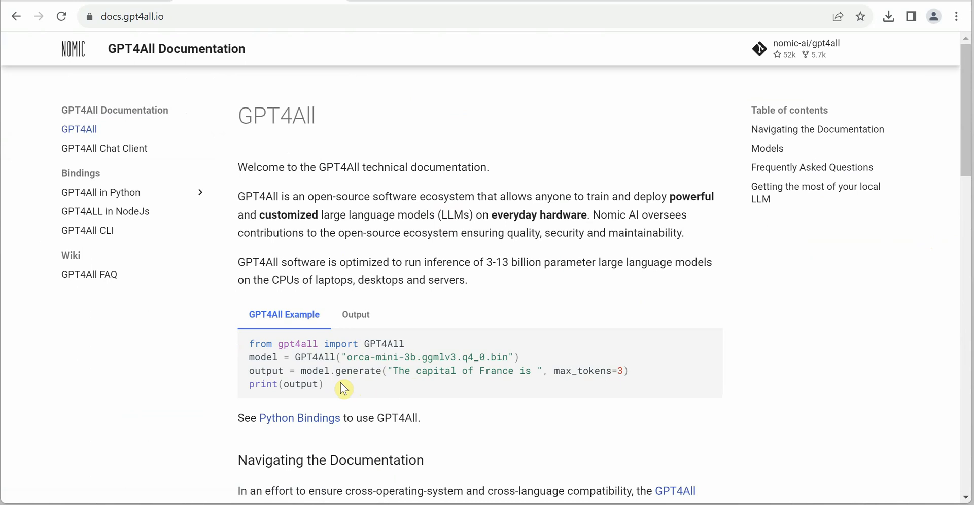
{"action": "scroll", "scroll_direction": "down", "scroll_amount": 3}
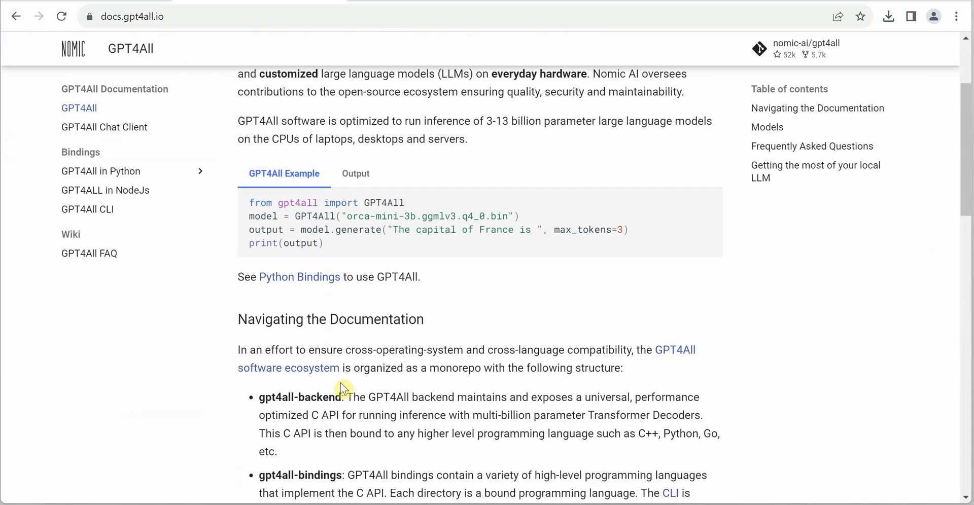
Jump to the Models and Navigating the Documentation sections and read down to the local LLM tips
{"action": "left_click", "coordinate": [766, 128]}
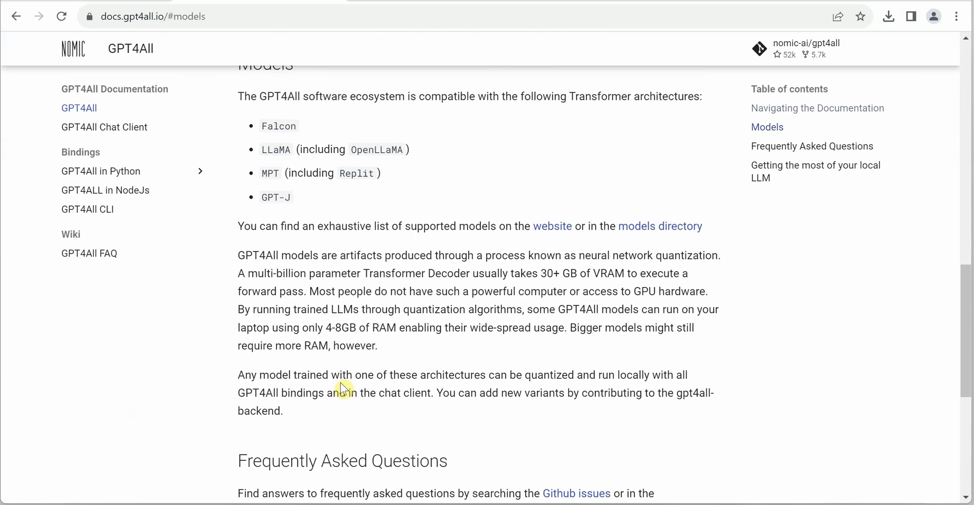
{"action": "left_click", "coordinate": [816, 109]}
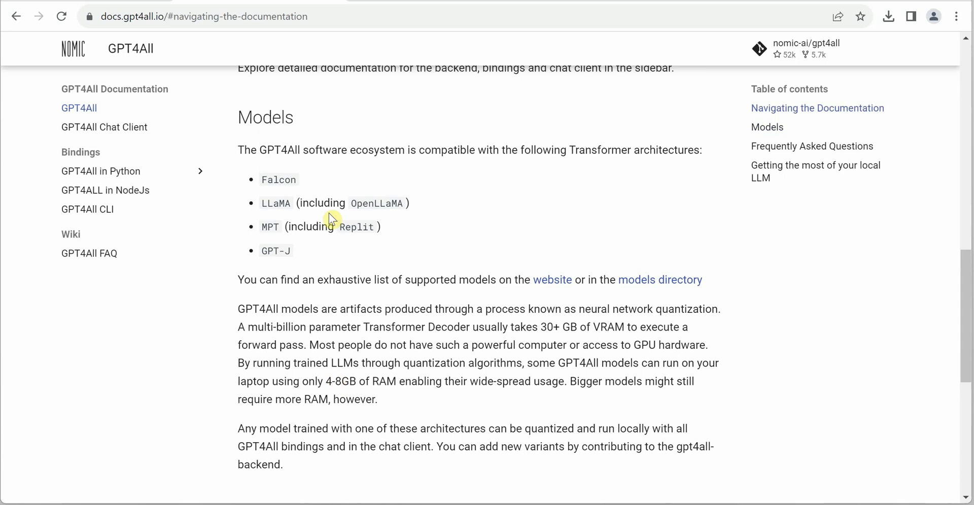
{"action": "mouse_move", "coordinate": [340, 251]}
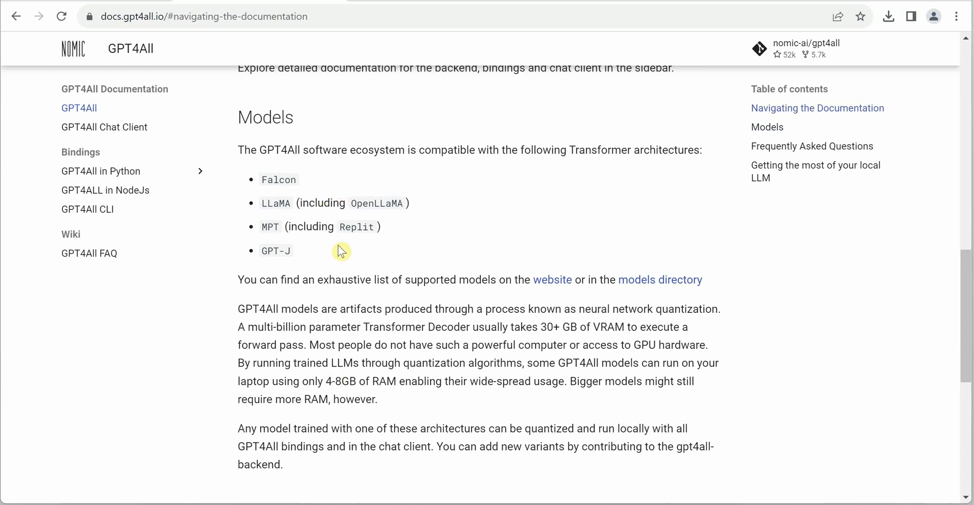
{"action": "mouse_move", "coordinate": [336, 272]}
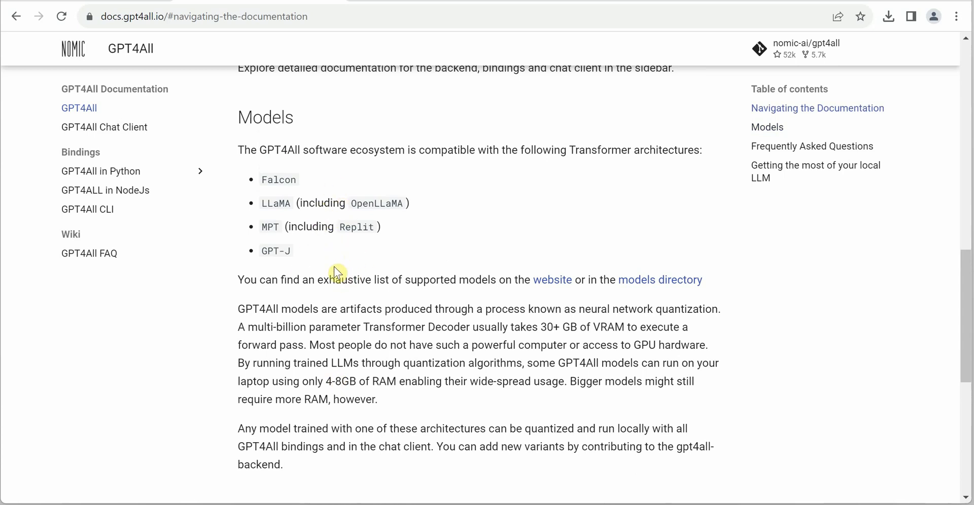
{"action": "mouse_move", "coordinate": [596, 343]}
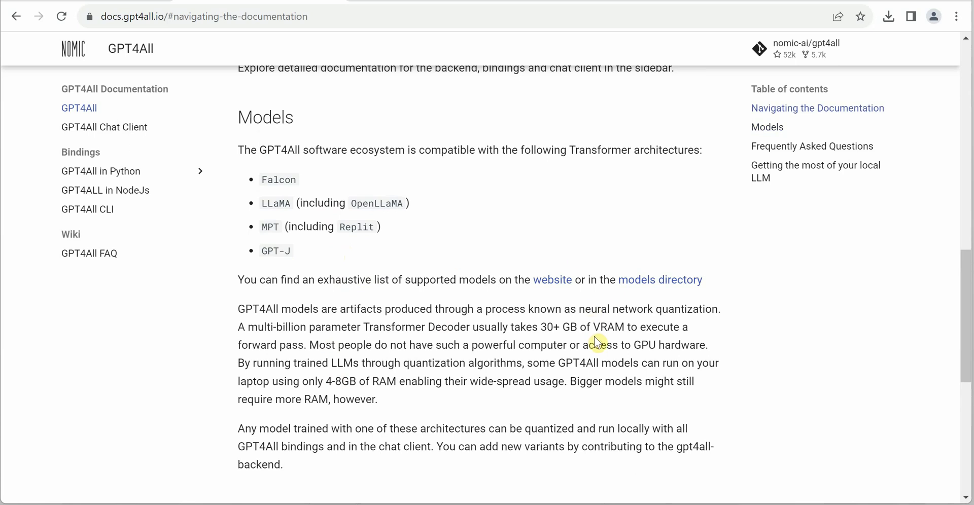
{"action": "scroll", "scroll_direction": "down", "scroll_amount": 3}
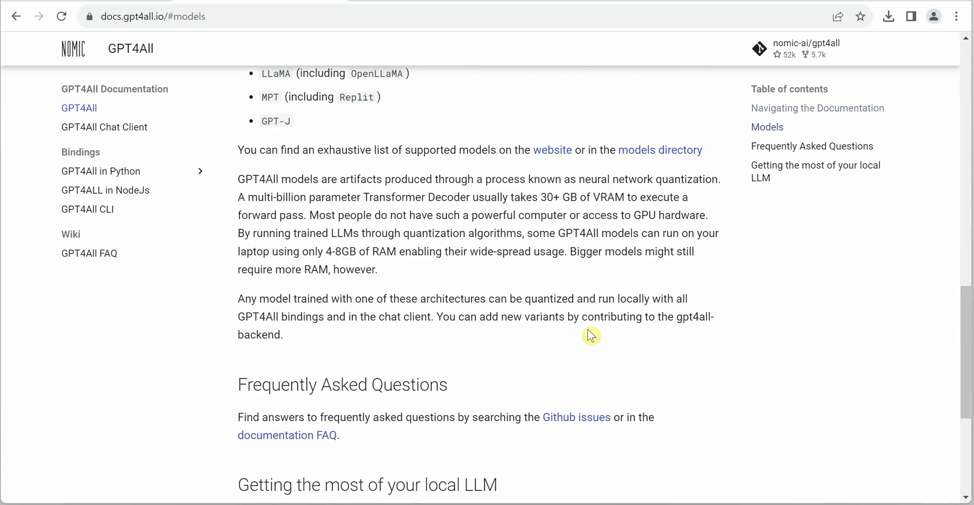
{"action": "scroll", "scroll_direction": "down", "scroll_amount": 3}
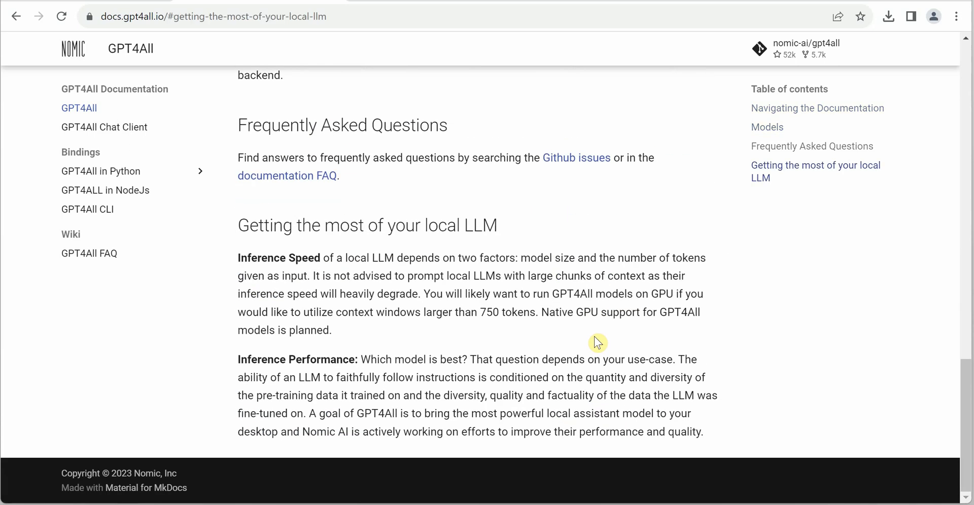
{"action": "mouse_move", "coordinate": [347, 289]}
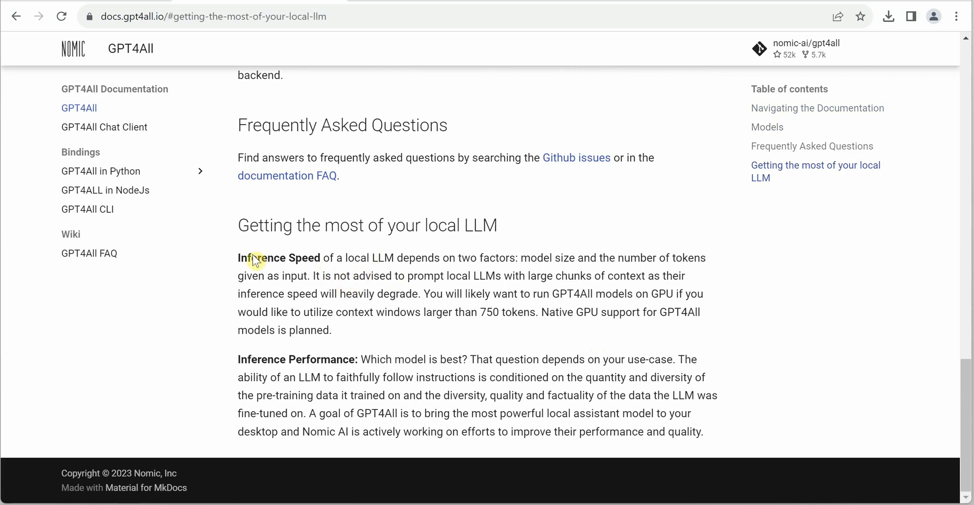
{"action": "mouse_move", "coordinate": [357, 378]}
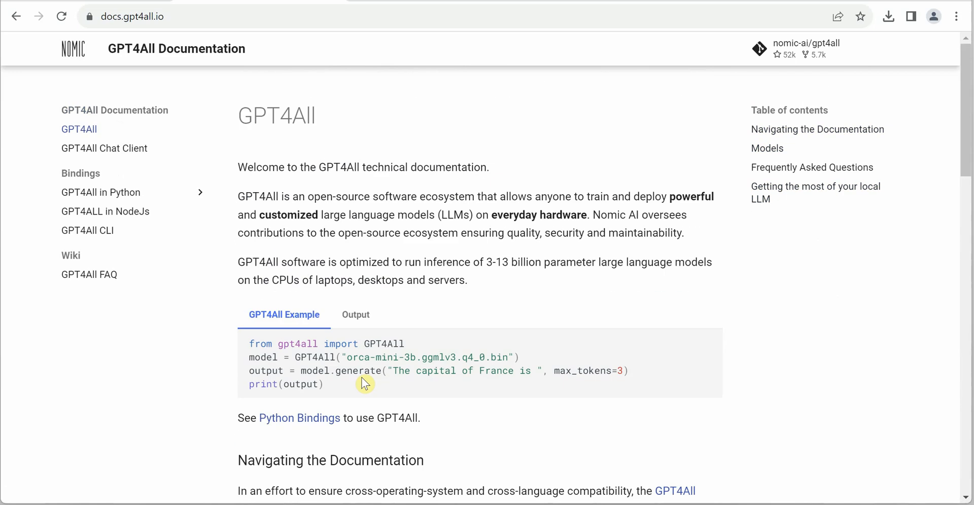
{"action": "mouse_move", "coordinate": [120, 152]}
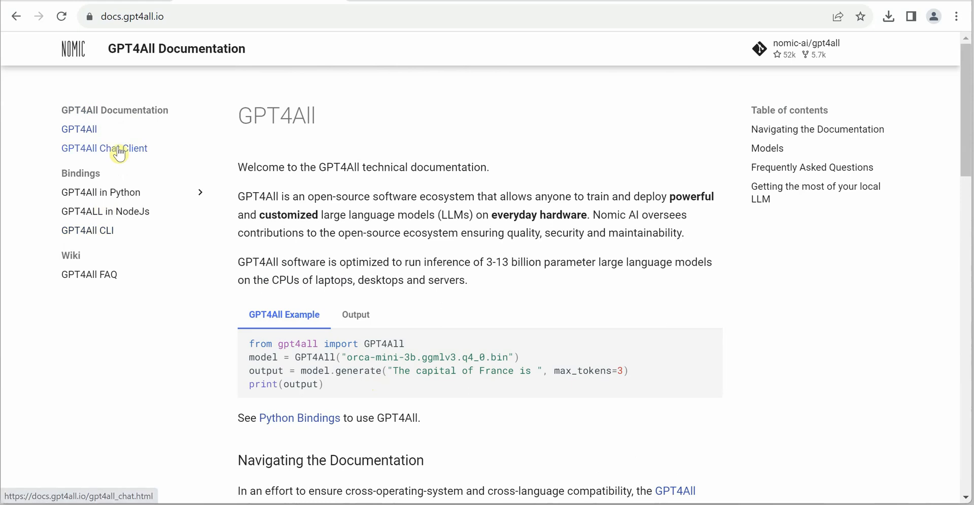
Open the GPT4All Chat Client page and read through sideloading and the LocalDocs plugin section
{"action": "left_click", "coordinate": [104, 148]}
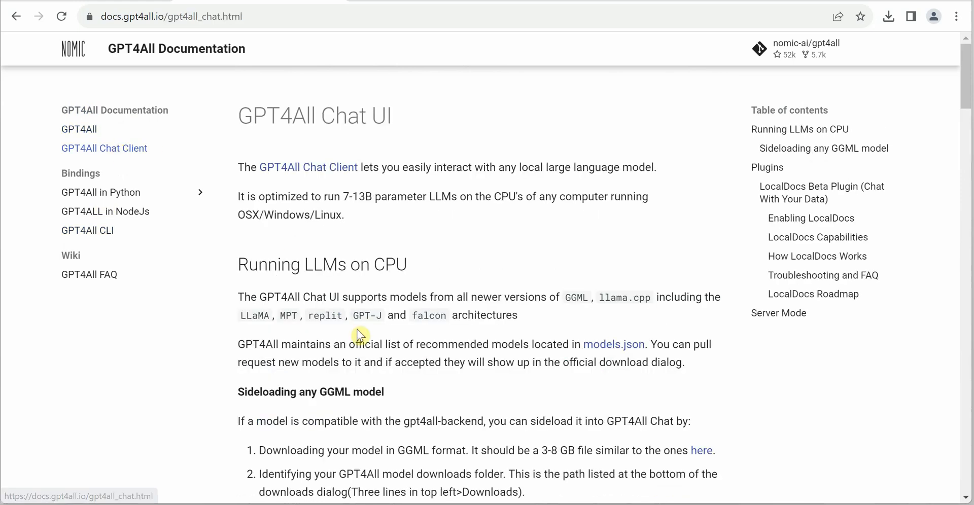
{"action": "scroll", "scroll_direction": "down", "scroll_amount": 3}
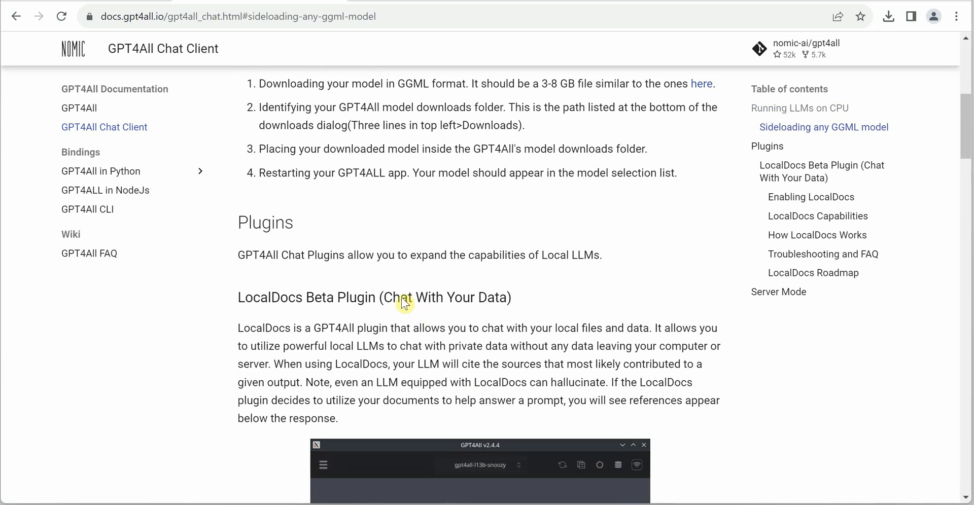
{"action": "left_click", "coordinate": [599, 466]}
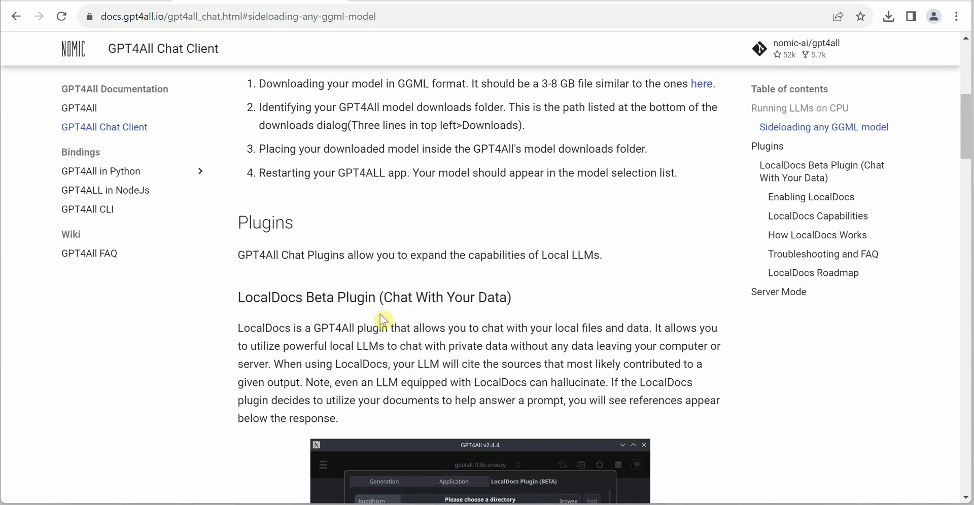
{"action": "mouse_move", "coordinate": [390, 361]}
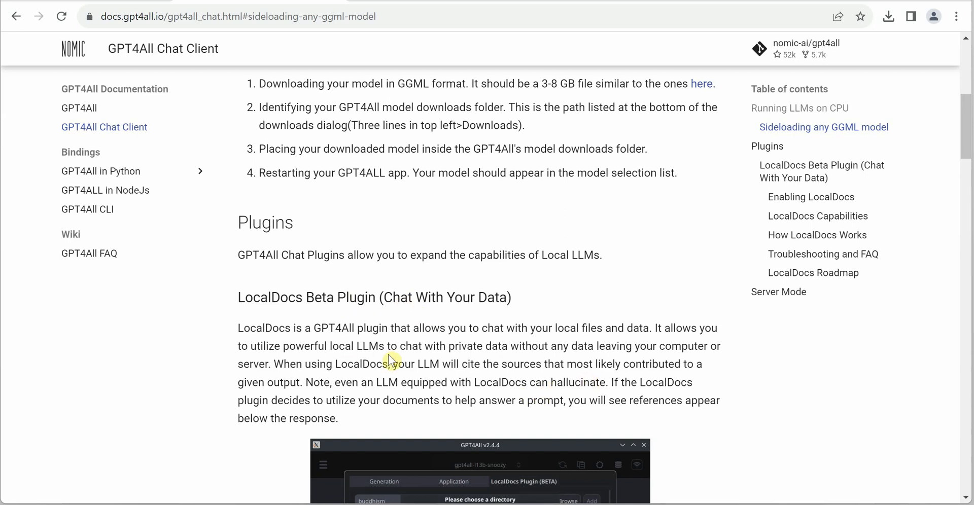
{"action": "scroll", "scroll_direction": "down", "scroll_amount": 3}
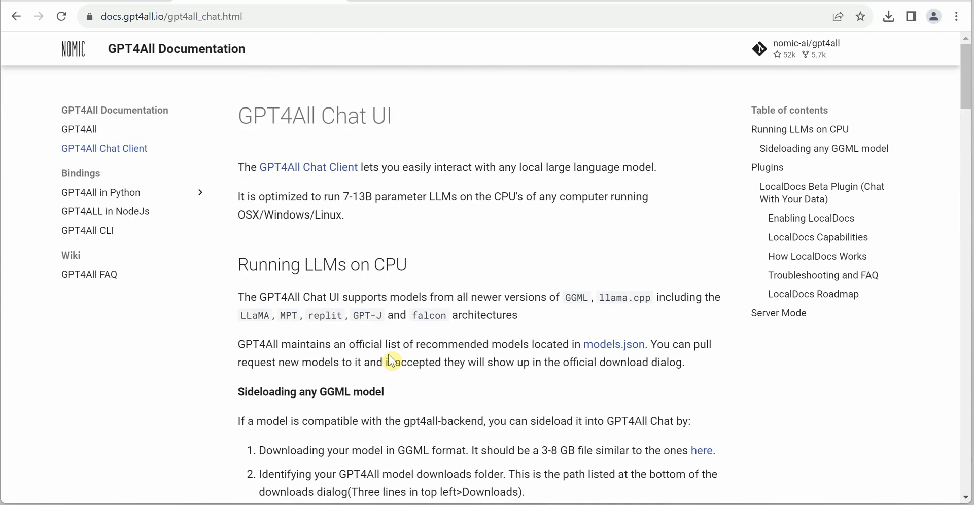
{"action": "mouse_move", "coordinate": [336, 283]}
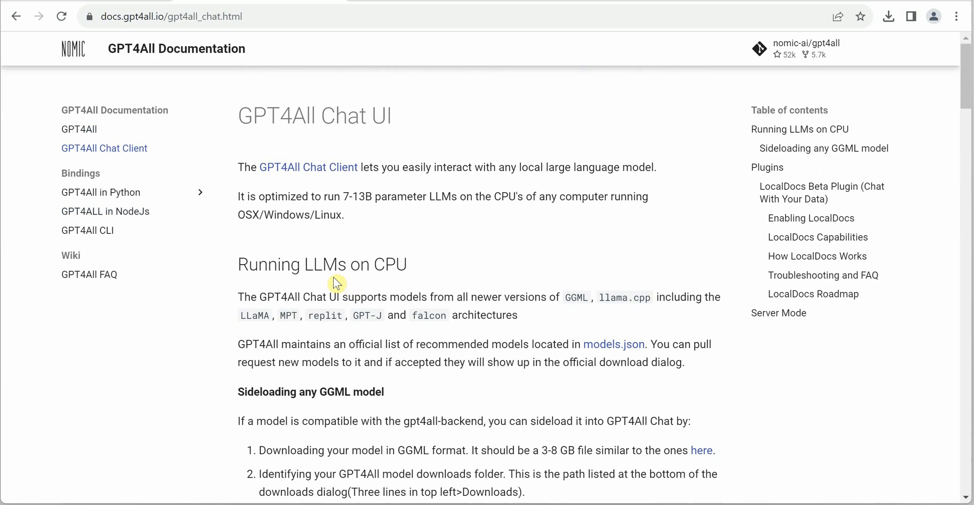
{"action": "mouse_move", "coordinate": [494, 195]}
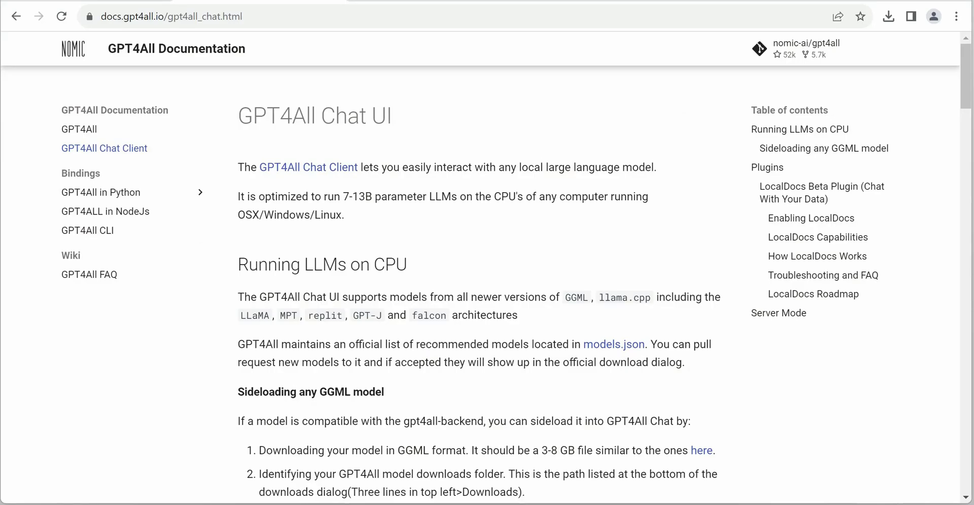
Go to llm.datasette.io/en/stable/ and review the Quick start keys command with openai
{"action": "type", "text": "llm.datasette.io/en/stable/"}
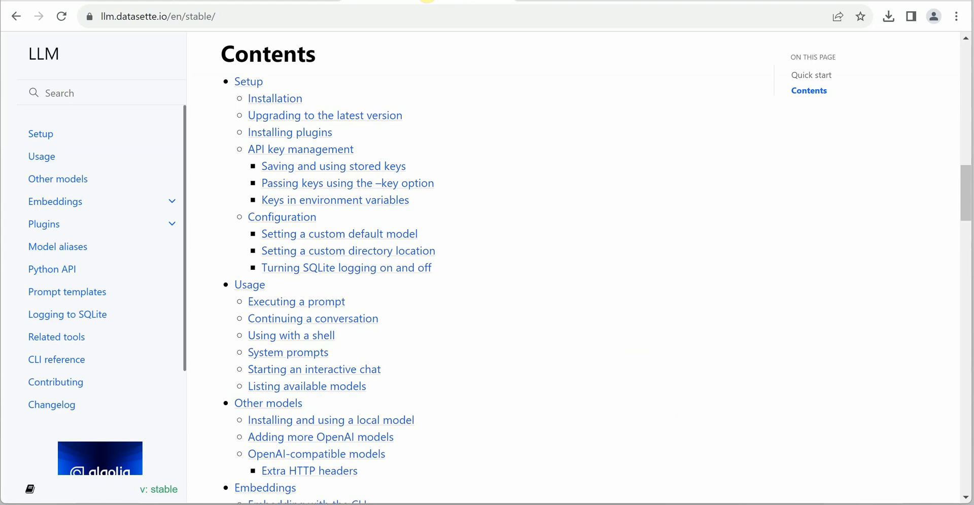
{"action": "mouse_move", "coordinate": [968, 205]}
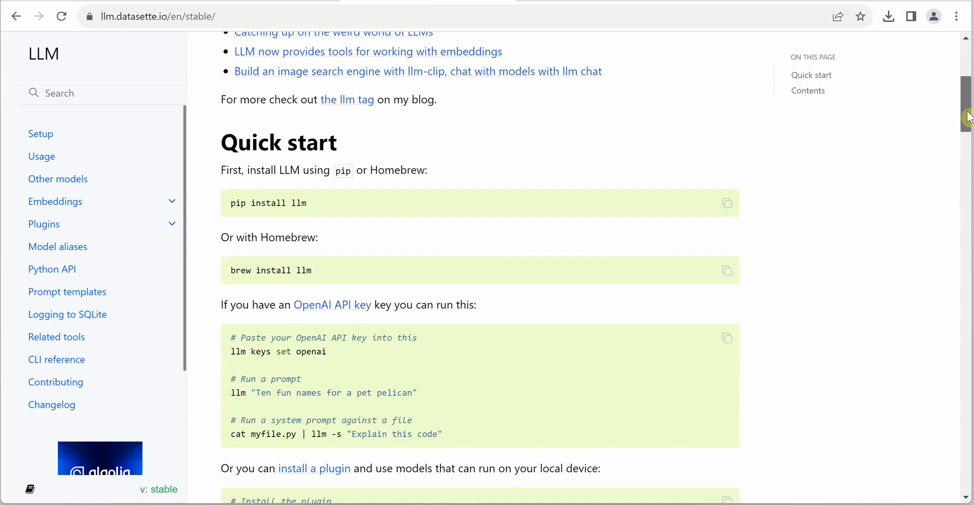
{"action": "scroll", "scroll_direction": "down", "scroll_amount": 3}
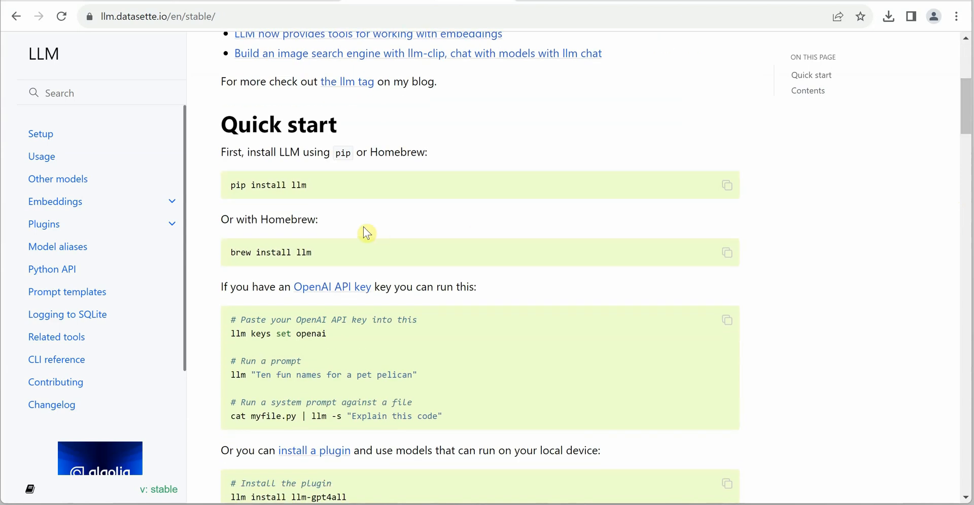
{"action": "mouse_move", "coordinate": [964, 131]}
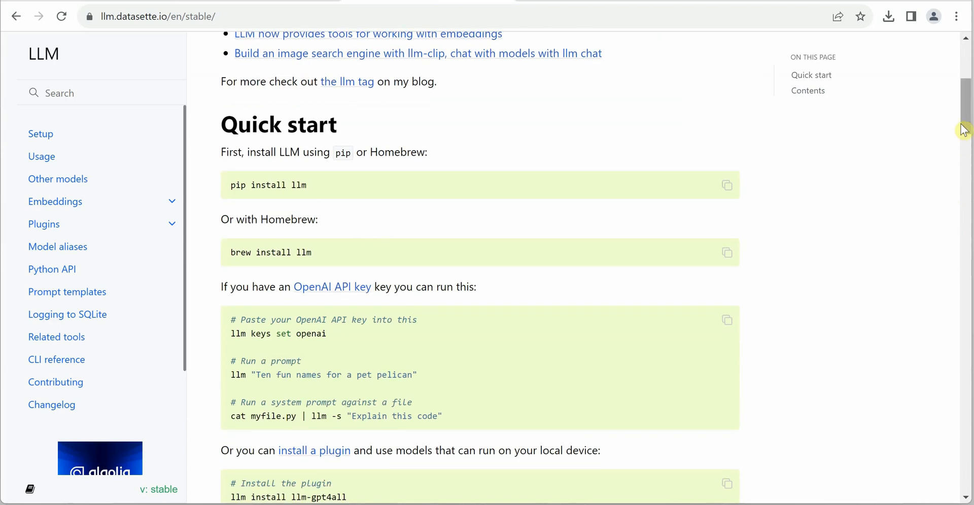
{"action": "scroll", "scroll_direction": "down", "scroll_amount": 3}
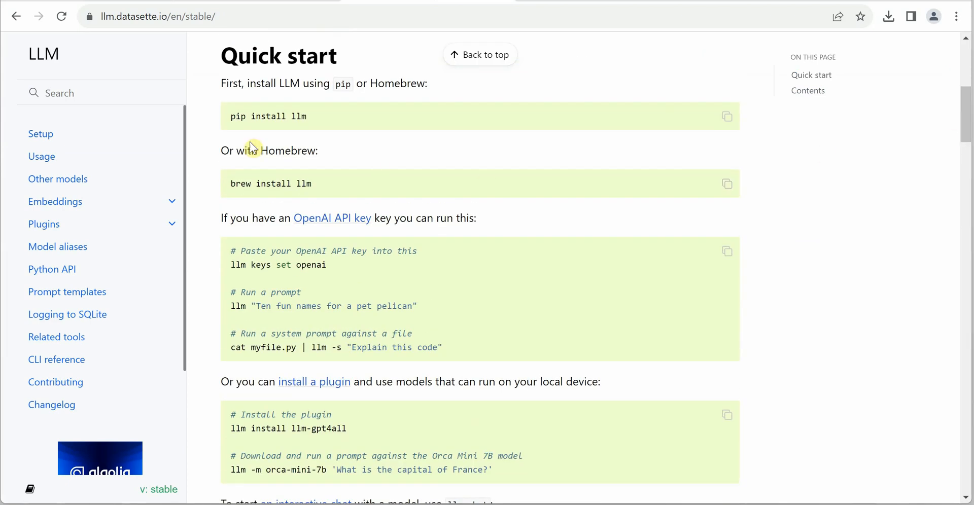
{"action": "mouse_move", "coordinate": [295, 147]}
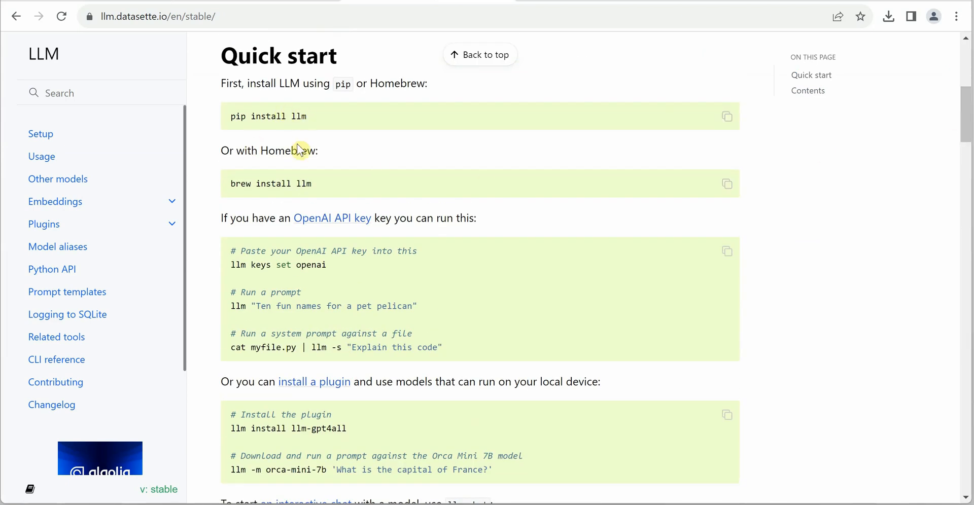
{"action": "double_click", "coordinate": [273, 184]}
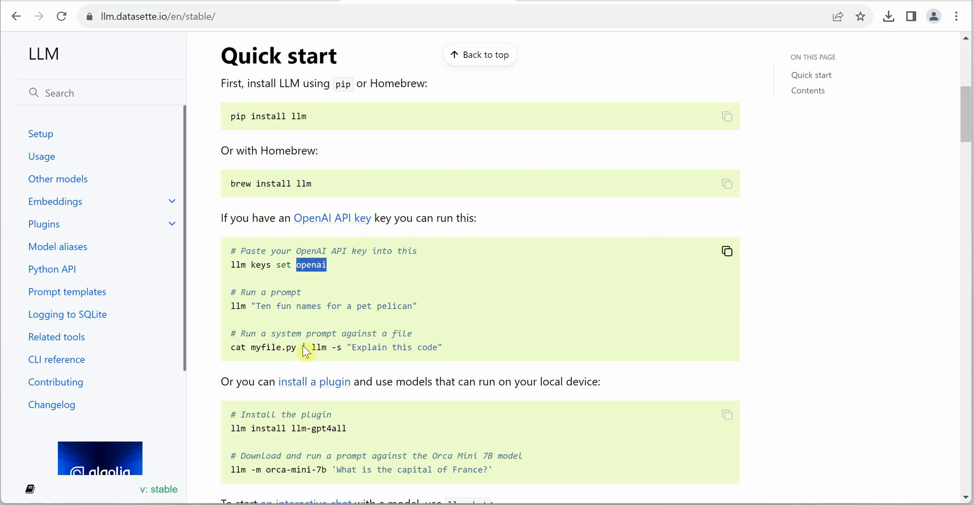
Review the local model example running orca-mini-7b with the capital of France question
{"action": "scroll", "scroll_direction": "down", "scroll_amount": 3}
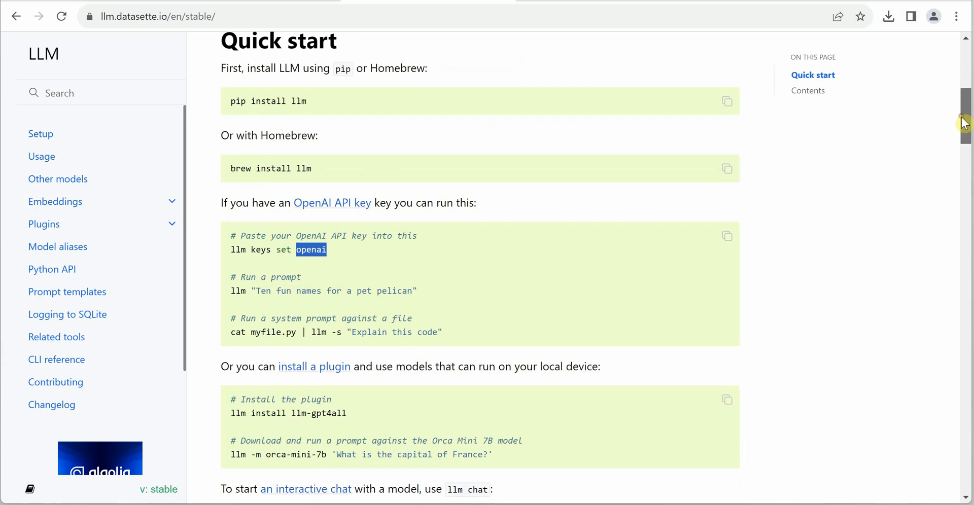
{"action": "scroll", "scroll_direction": "down", "scroll_amount": 3}
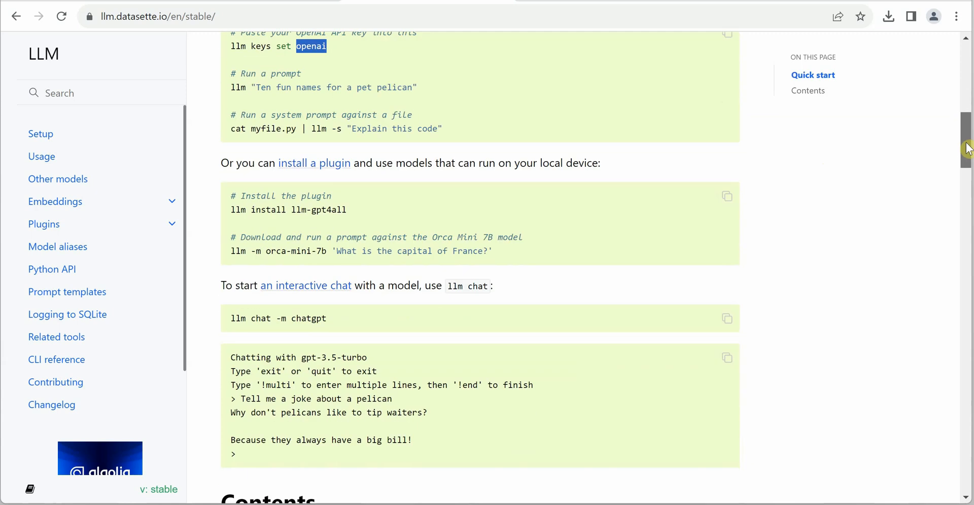
{"action": "mouse_move", "coordinate": [306, 254]}
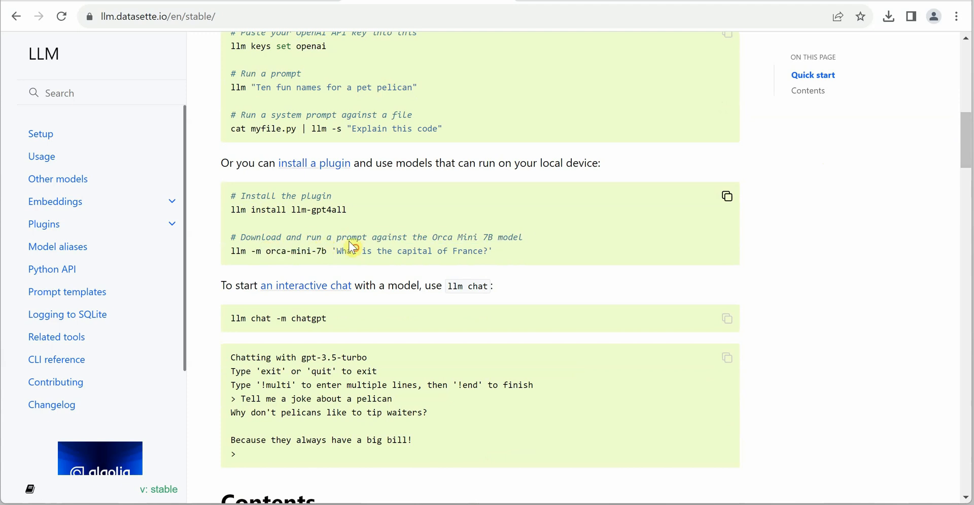
{"action": "left_click_drag", "start_coordinate": [359, 251], "coordinate": [472, 250]}
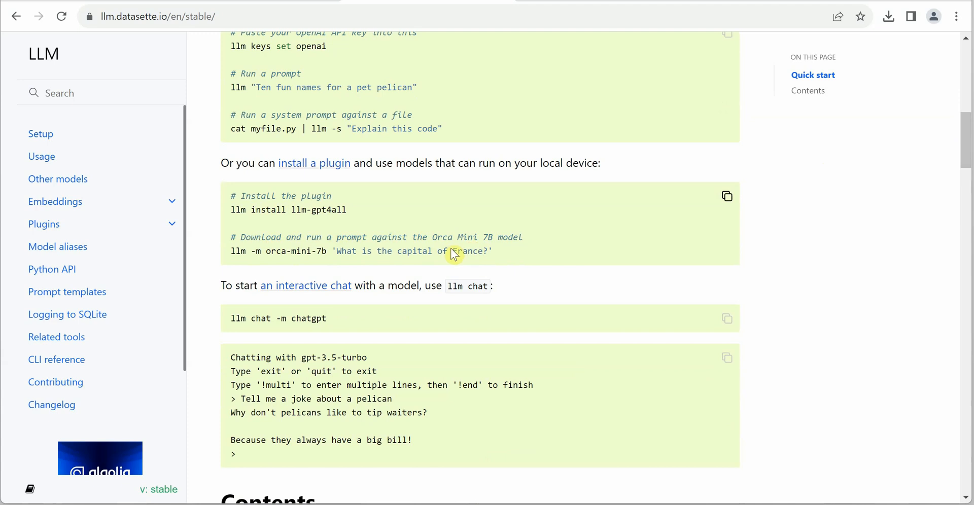
{"action": "double_click", "coordinate": [288, 252]}
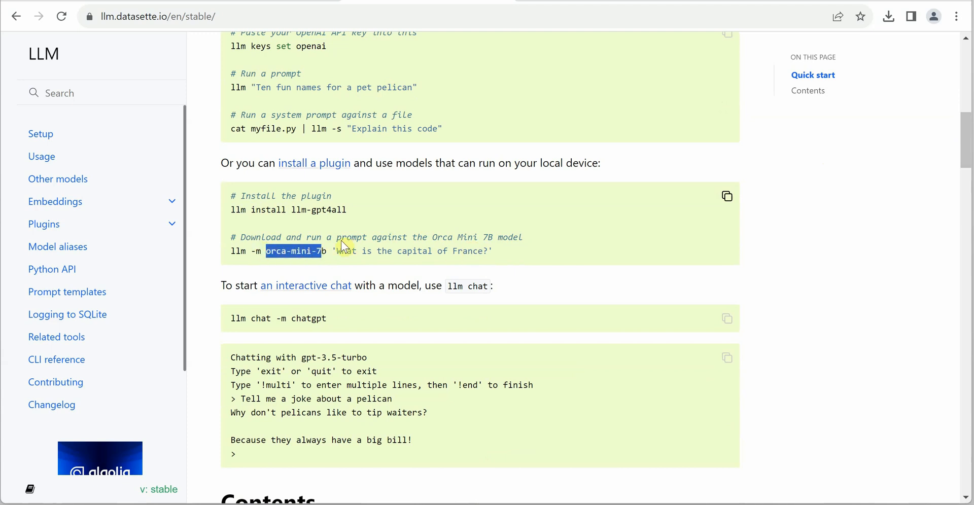
{"action": "left_click_drag", "start_coordinate": [331, 251], "coordinate": [464, 251]}
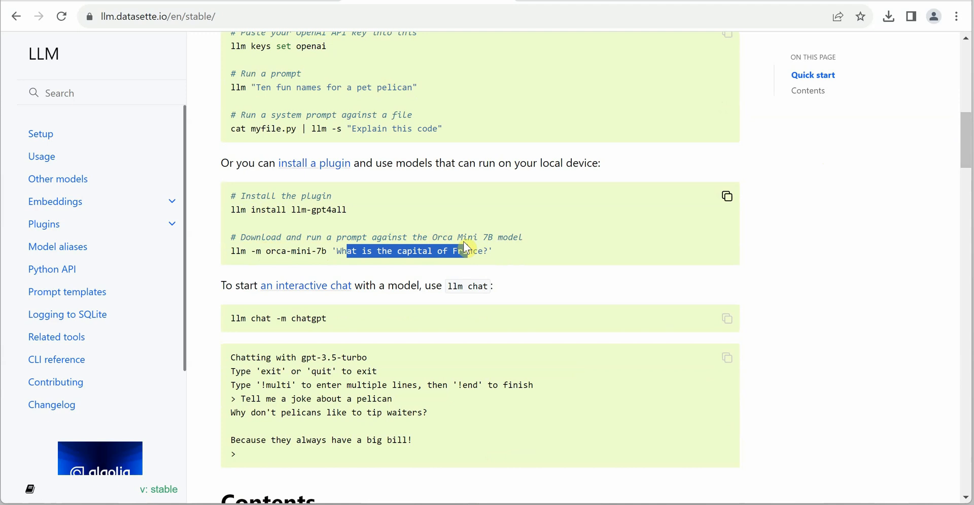
{"action": "left_click", "coordinate": [511, 255]}
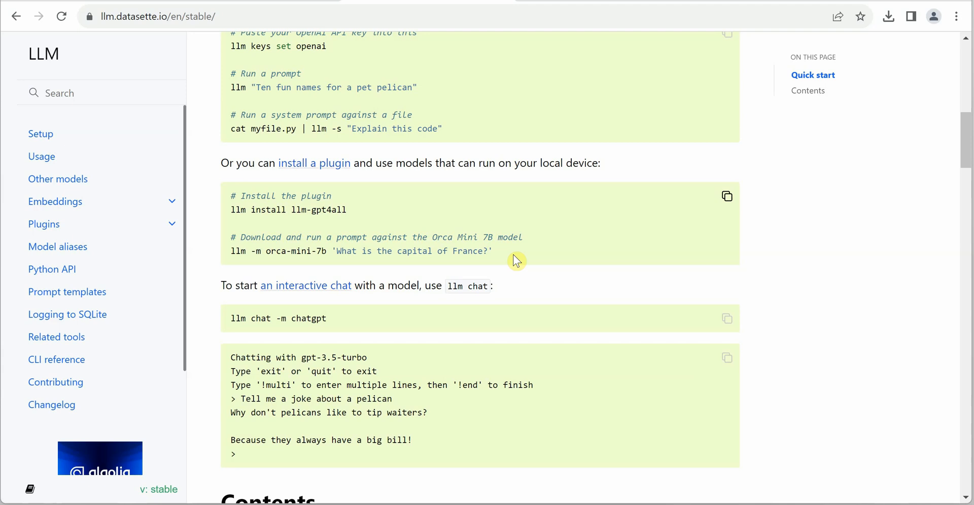
{"action": "mouse_move", "coordinate": [840, 240]}
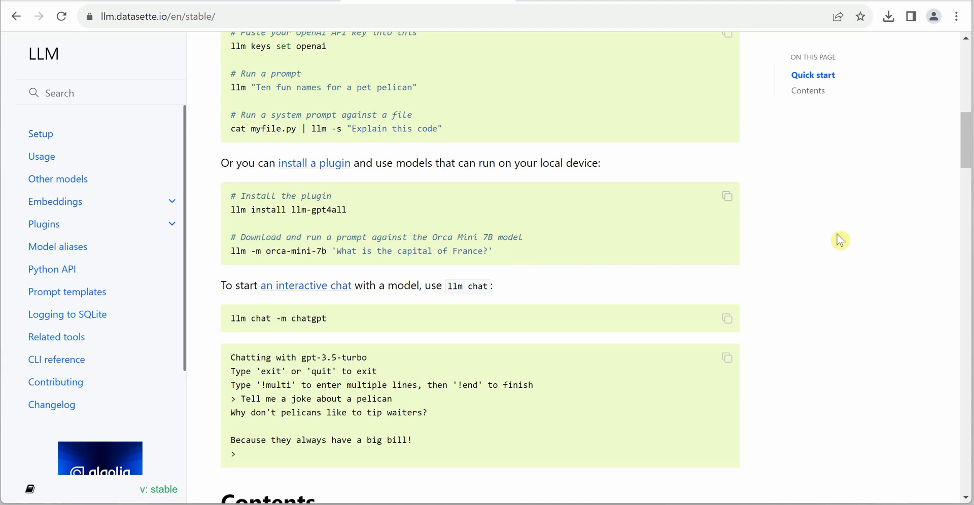
{"action": "scroll", "scroll_direction": "down", "scroll_amount": 3}
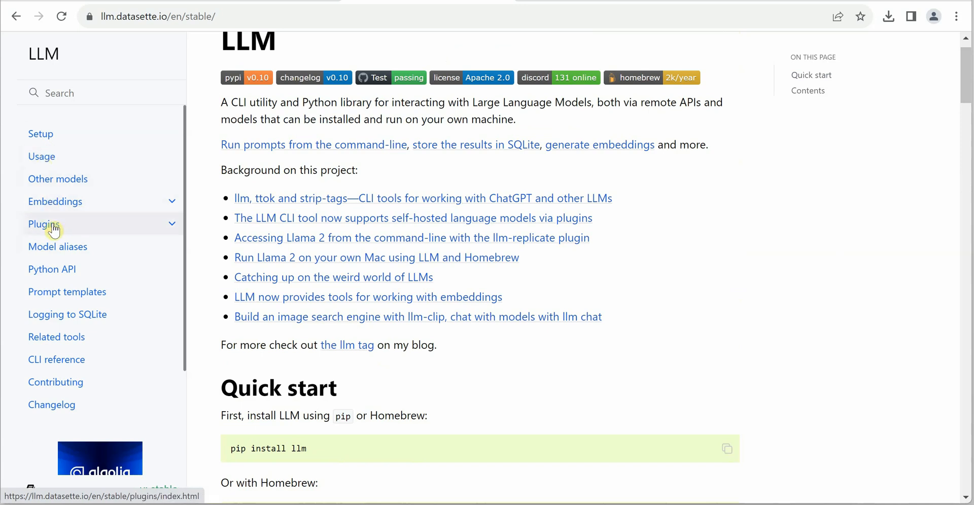
Open the Plugins page and read its introduction on alternative models, picking out the word API
{"action": "left_click", "coordinate": [45, 225]}
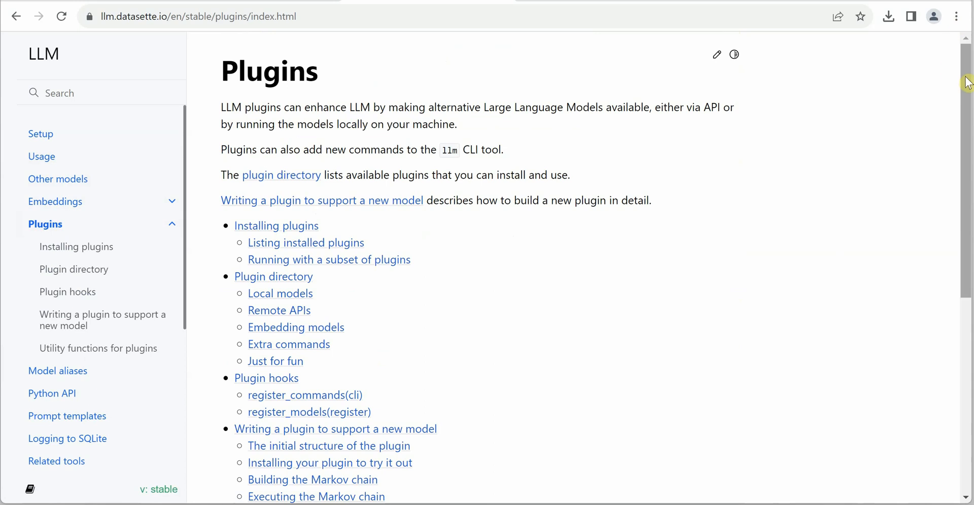
{"action": "scroll", "scroll_direction": "down", "scroll_amount": 3}
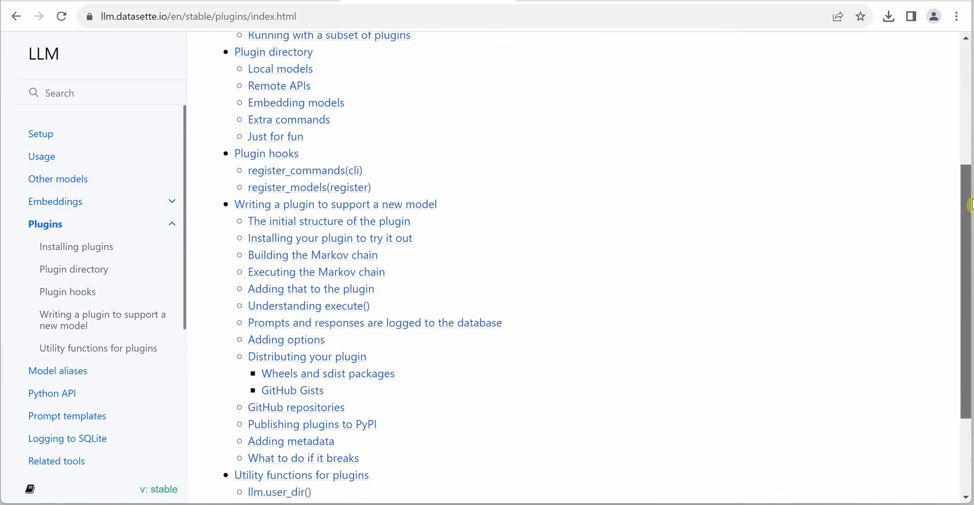
{"action": "scroll", "scroll_direction": "down", "scroll_amount": 3}
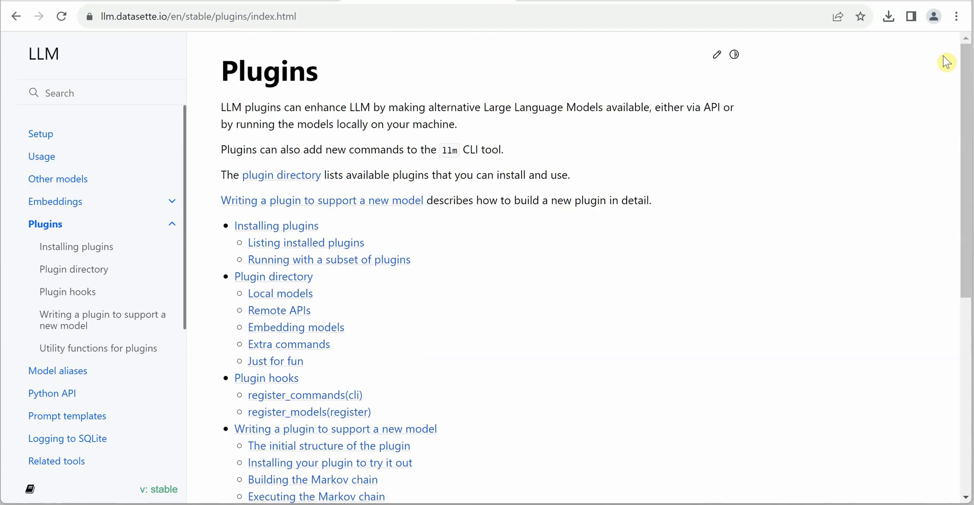
{"action": "mouse_move", "coordinate": [438, 112]}
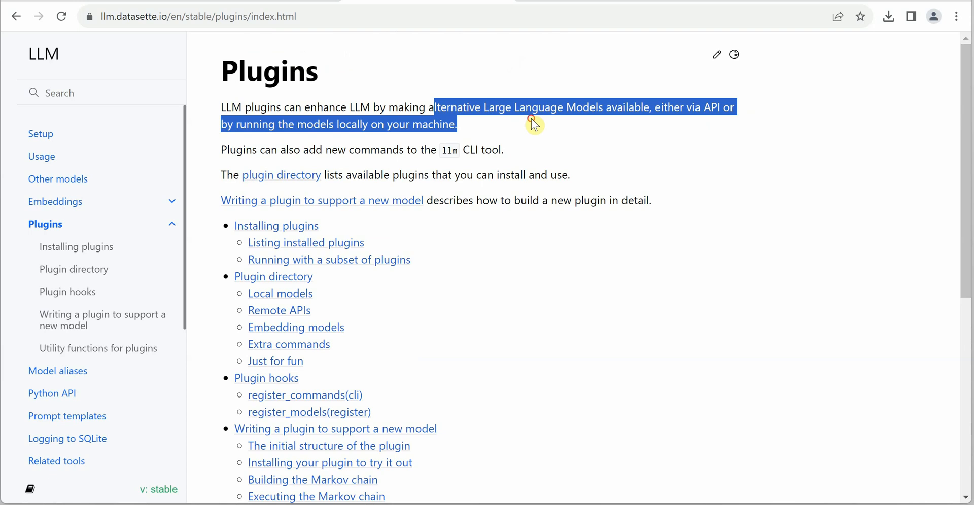
{"action": "left_click", "coordinate": [531, 121]}
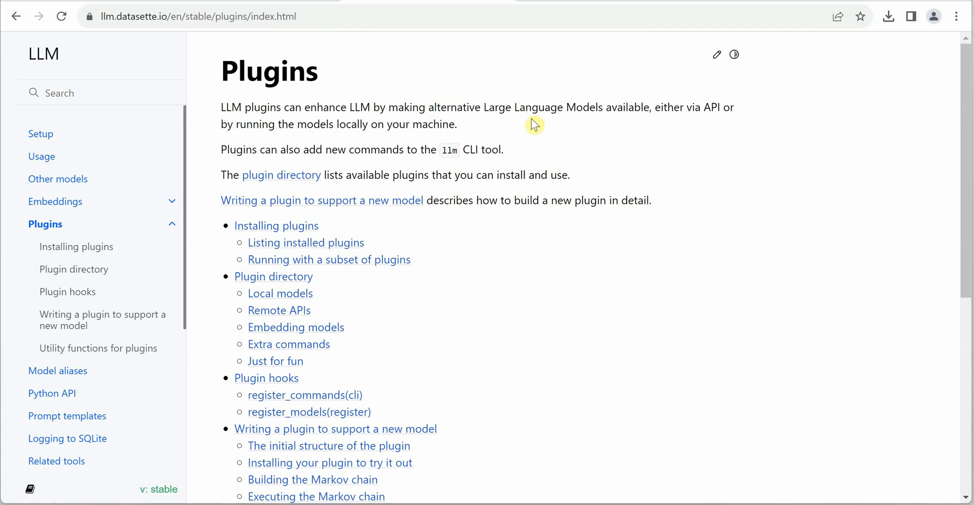
{"action": "mouse_move", "coordinate": [641, 101]}
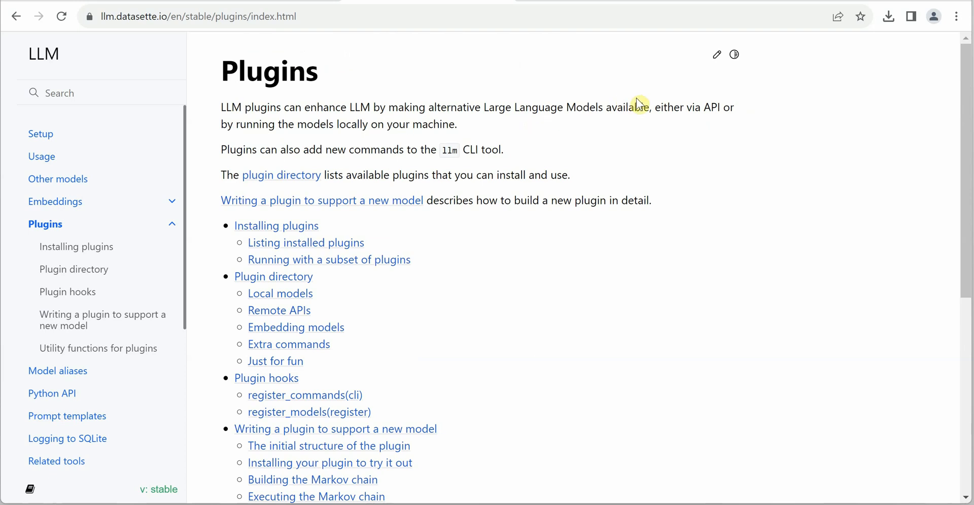
{"action": "mouse_move", "coordinate": [702, 122]}
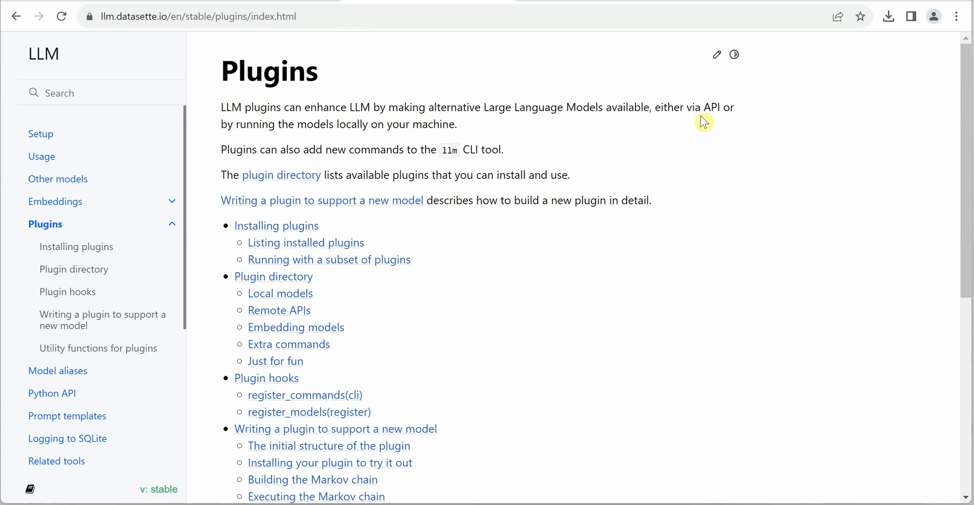
{"action": "double_click", "coordinate": [711, 108]}
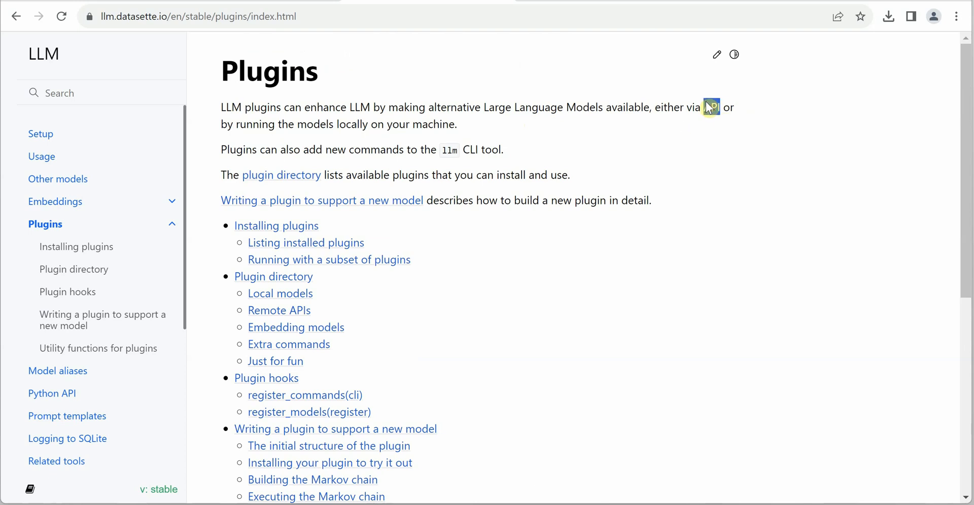
{"action": "mouse_move", "coordinate": [520, 133]}
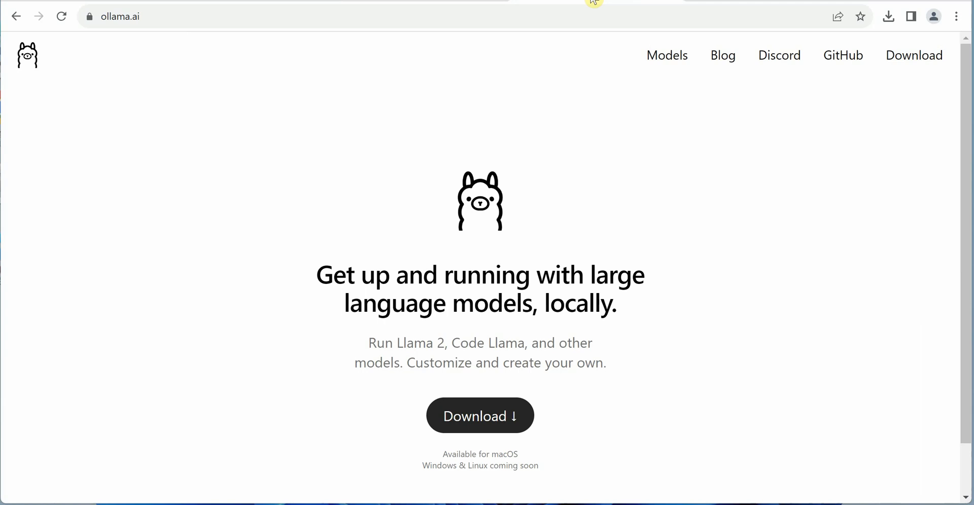
{"action": "mouse_move", "coordinate": [442, 456]}
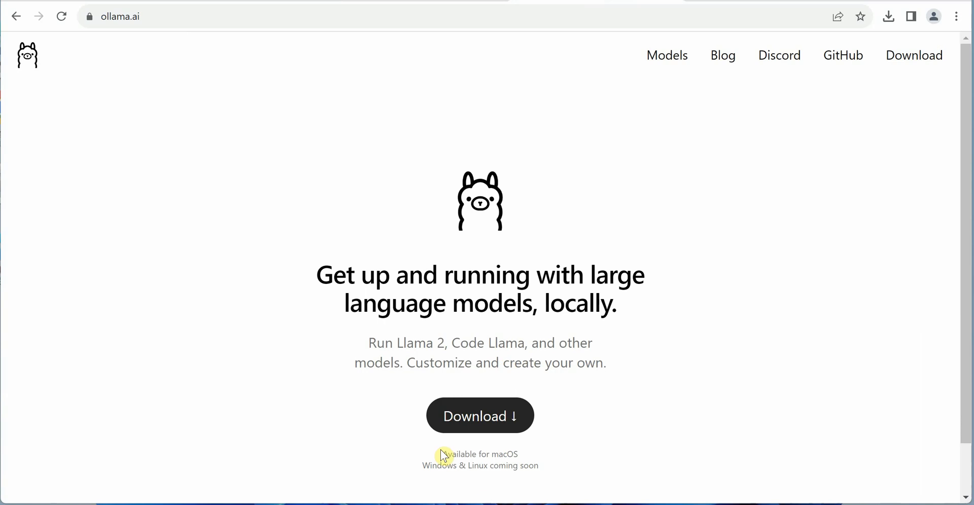
{"action": "mouse_move", "coordinate": [530, 457]}
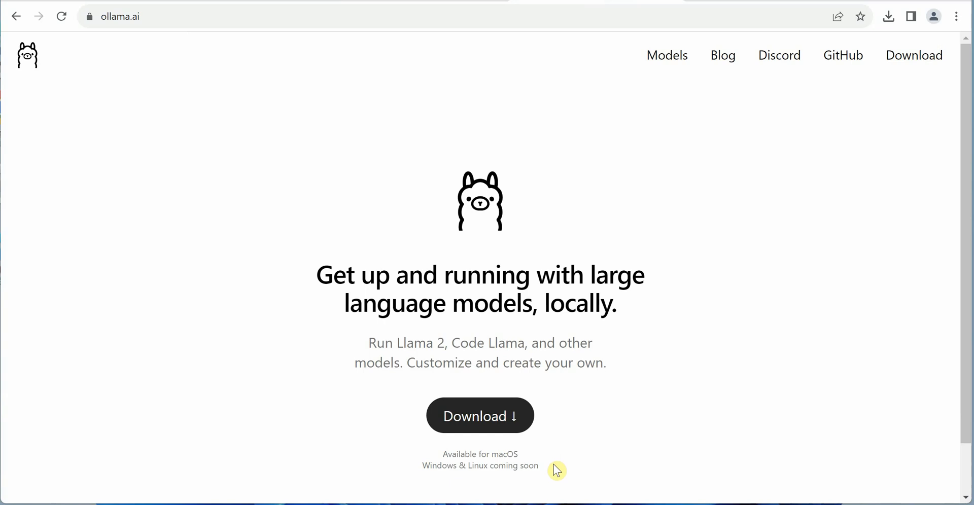
Browse the Ollama landing page and open its Models library listing llama2 and codellama
{"action": "scroll", "scroll_direction": "down", "scroll_amount": 3}
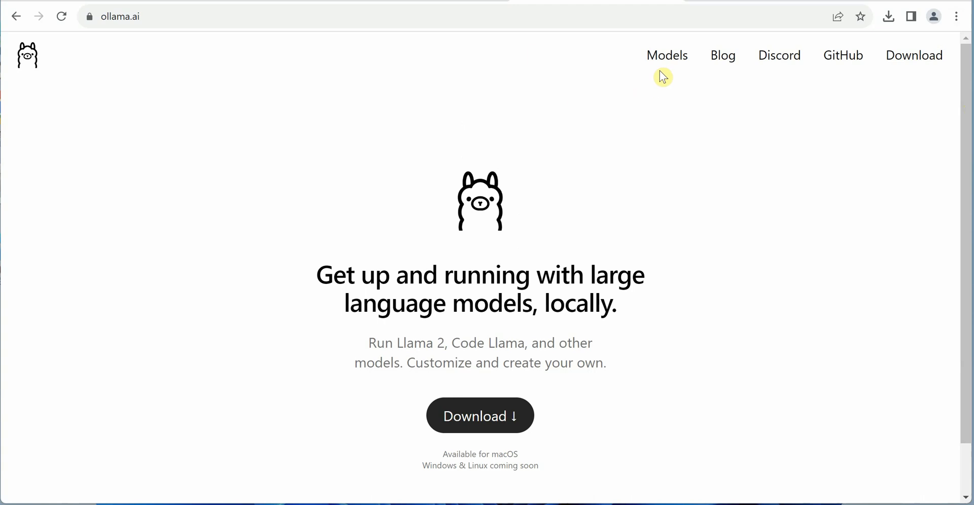
{"action": "left_click", "coordinate": [666, 56]}
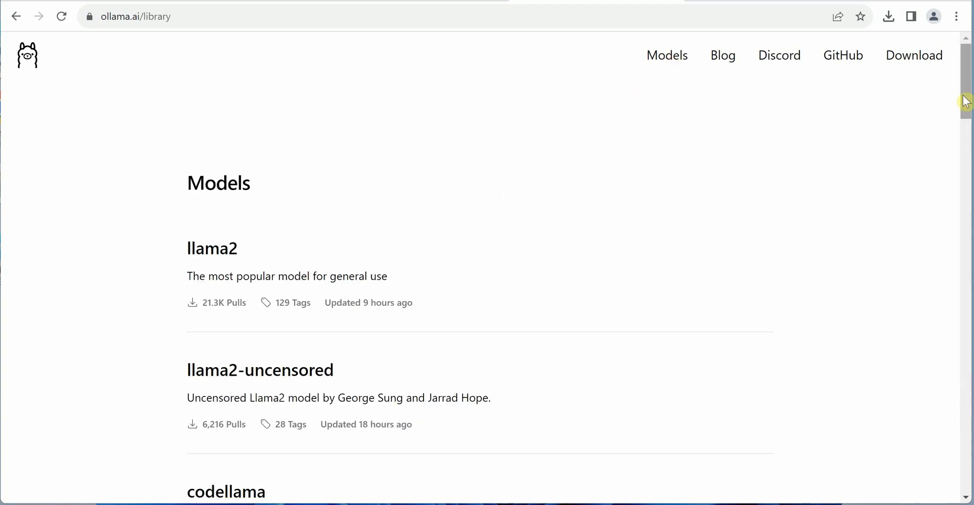
Scroll through the Ollama model library list and back to the top
{"action": "scroll", "scroll_direction": "down", "scroll_amount": 3}
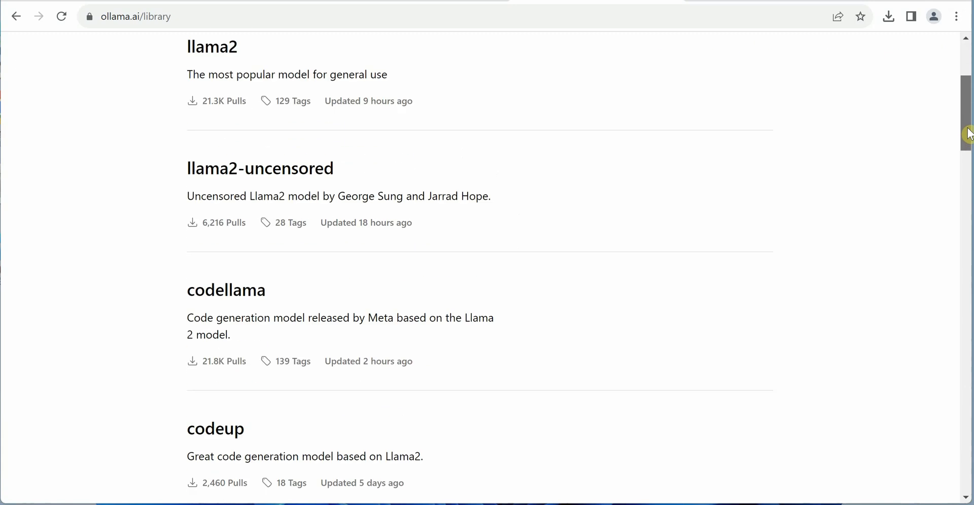
{"action": "scroll", "scroll_direction": "down", "scroll_amount": 3}
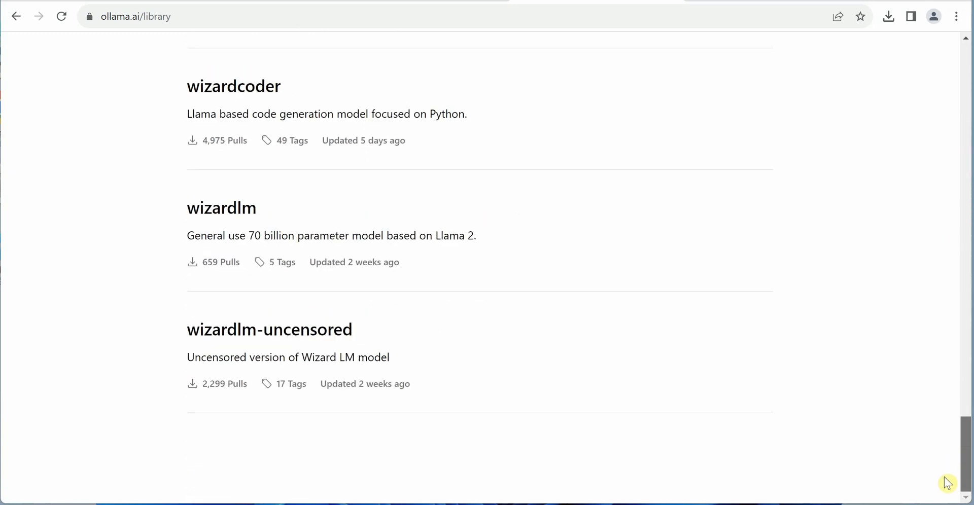
{"action": "scroll", "scroll_direction": "up", "scroll_amount": 3}
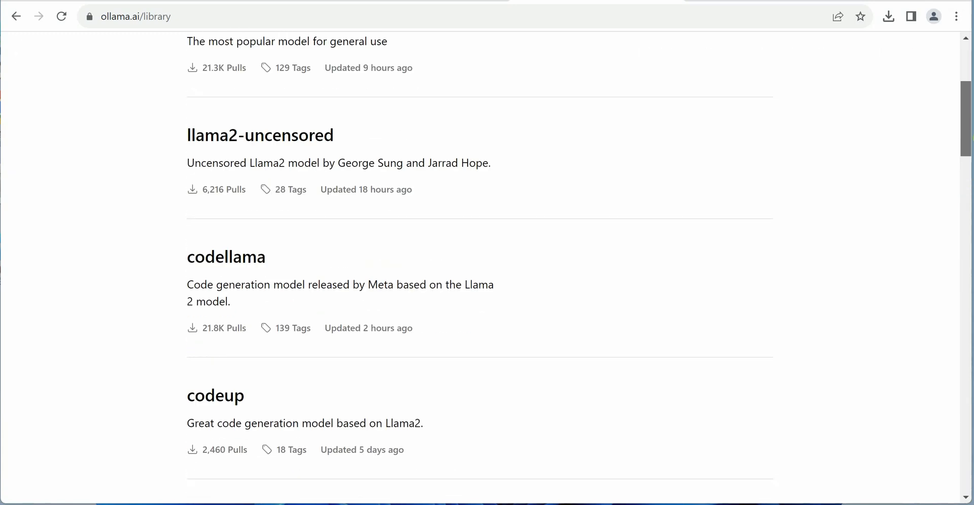
{"action": "scroll", "scroll_direction": "up", "scroll_amount": 3}
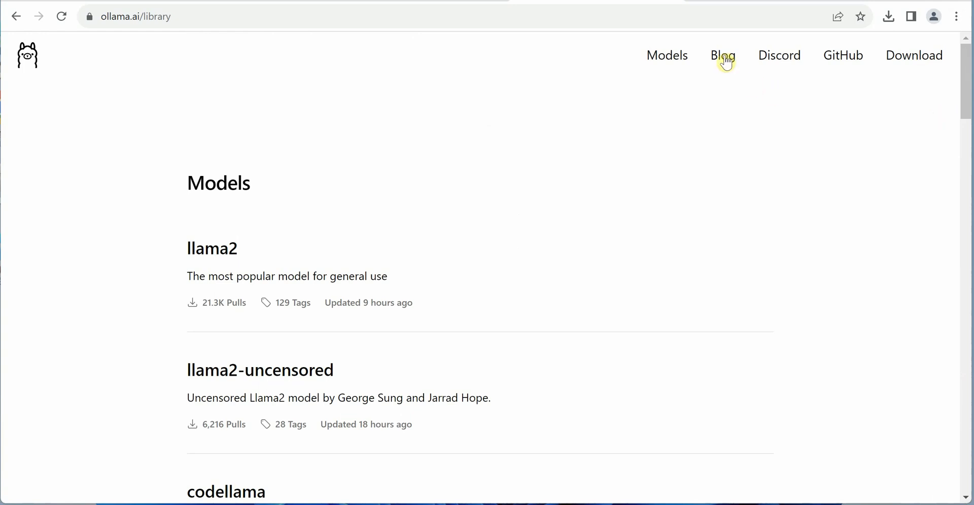
Open the Ollama GitHub repository and its README.md file
{"action": "left_click", "coordinate": [842, 55]}
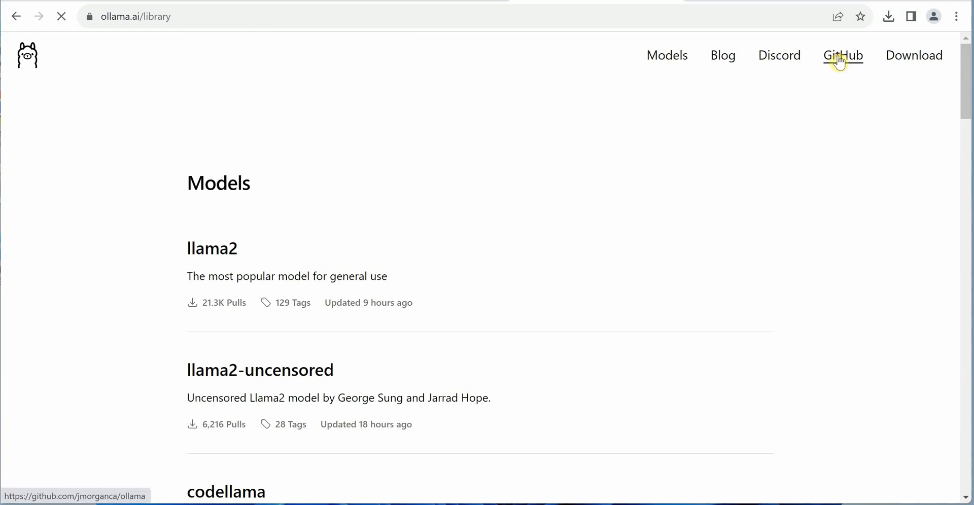
{"action": "left_click", "coordinate": [841, 55]}
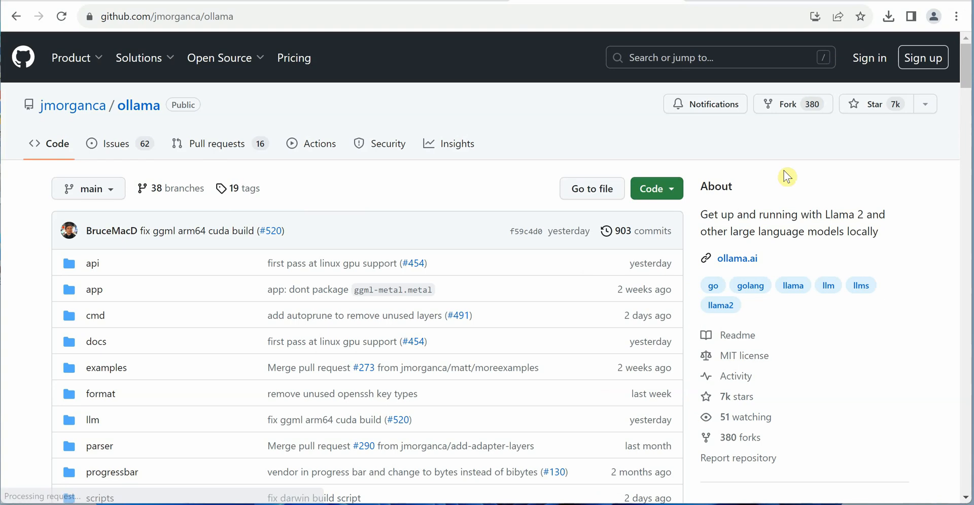
{"action": "scroll", "scroll_direction": "down", "scroll_amount": 3}
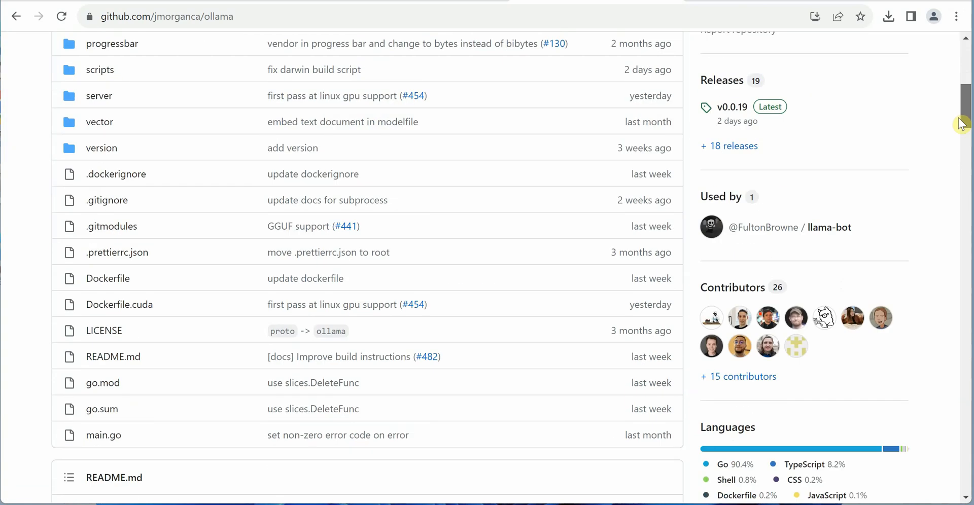
{"action": "scroll", "scroll_direction": "down", "scroll_amount": 3}
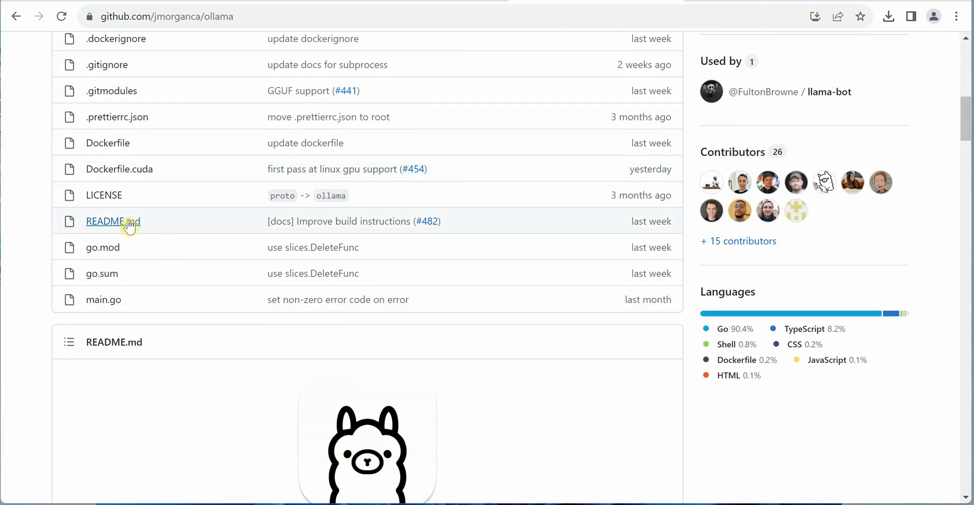
{"action": "left_click", "coordinate": [112, 222]}
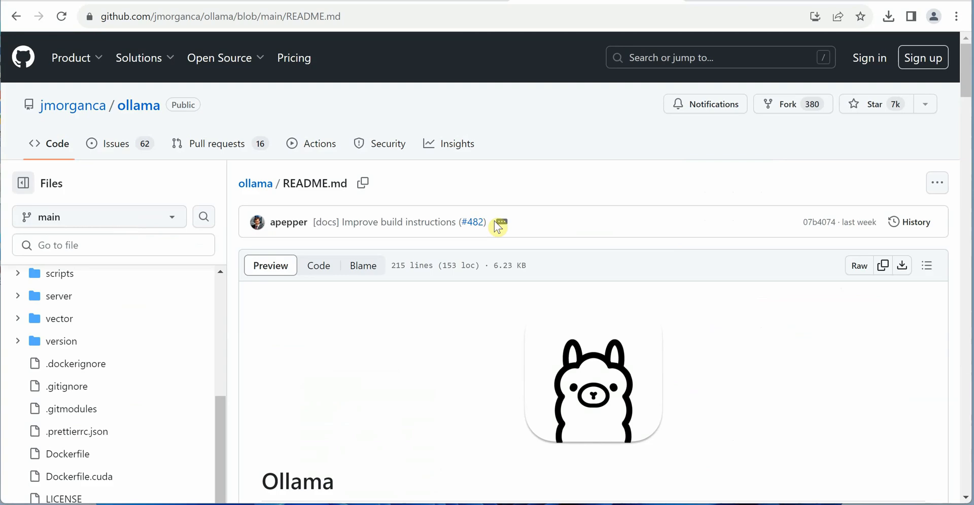
{"action": "scroll", "scroll_direction": "down", "scroll_amount": 3}
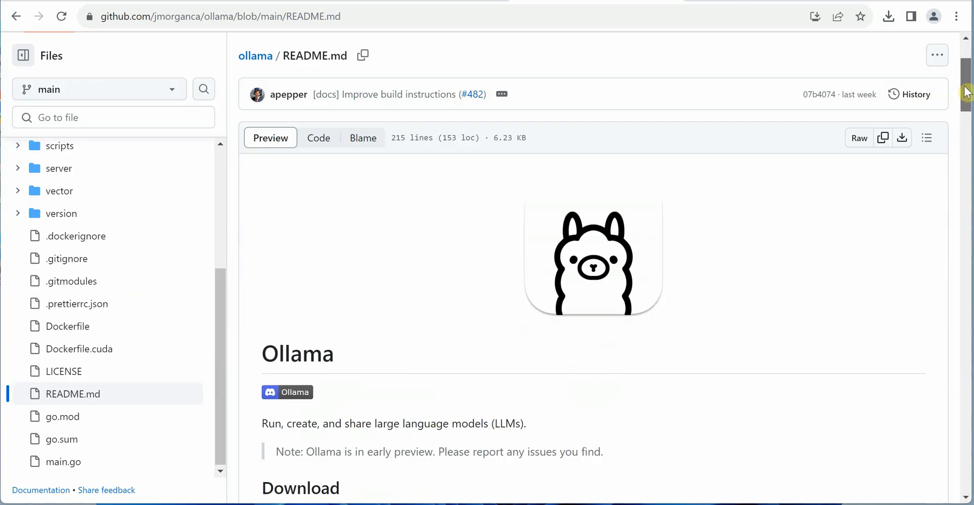
{"action": "scroll", "scroll_direction": "down", "scroll_amount": 3}
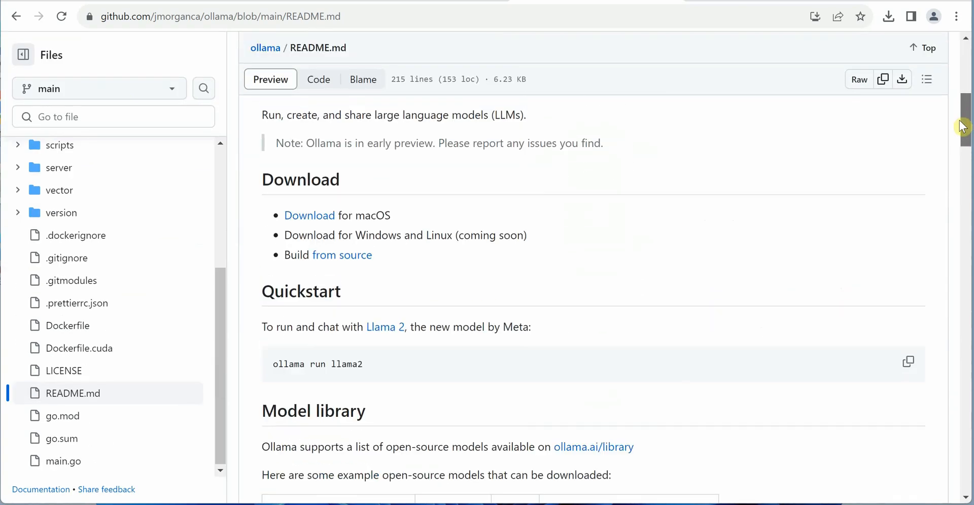
{"action": "scroll", "scroll_direction": "down", "scroll_amount": 3}
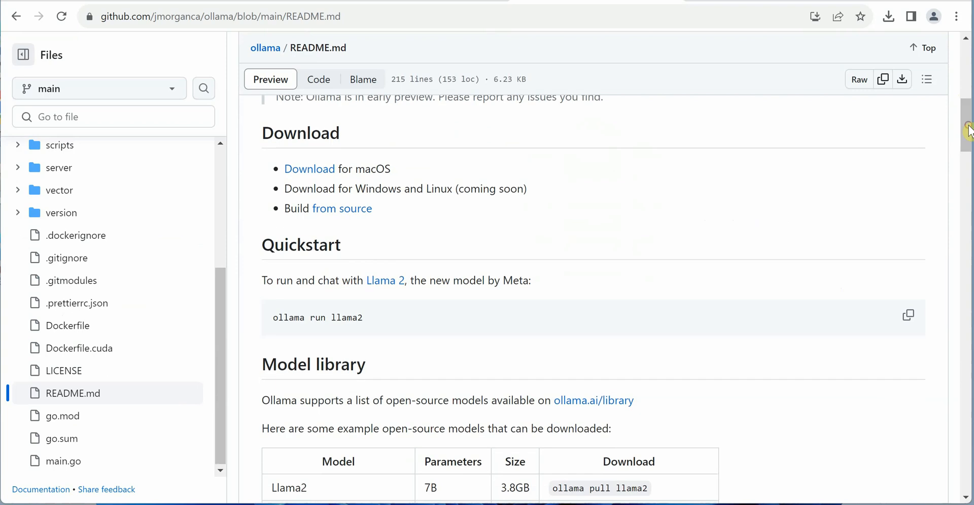
{"action": "double_click", "coordinate": [372, 169]}
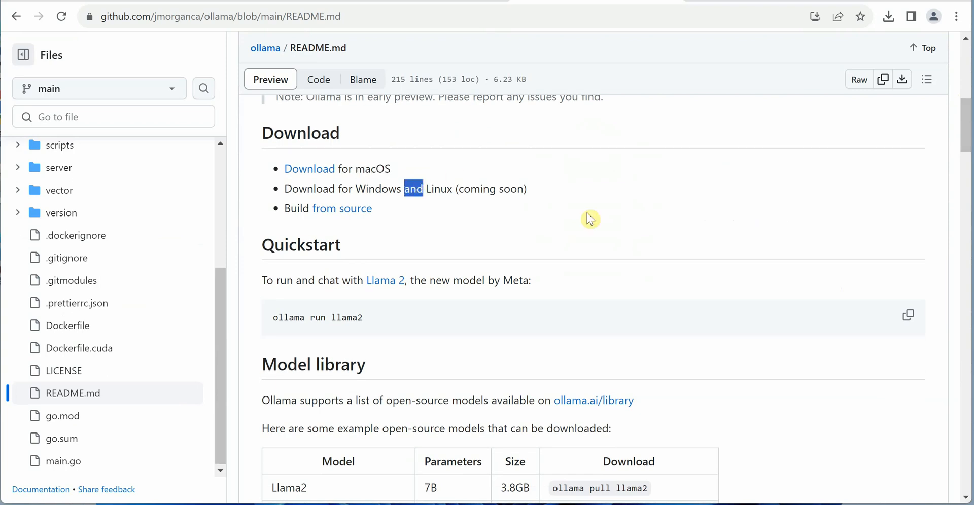
{"action": "mouse_move", "coordinate": [343, 317]}
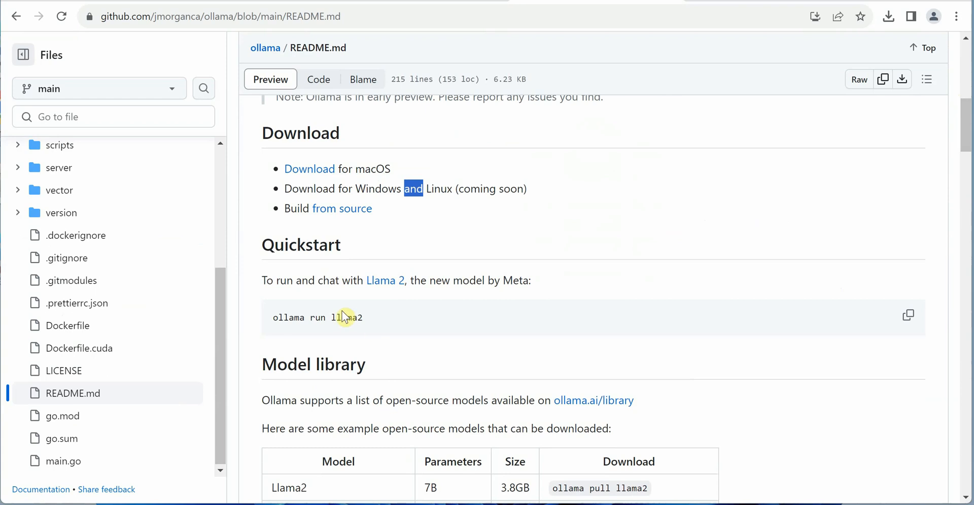
{"action": "double_click", "coordinate": [347, 317]}
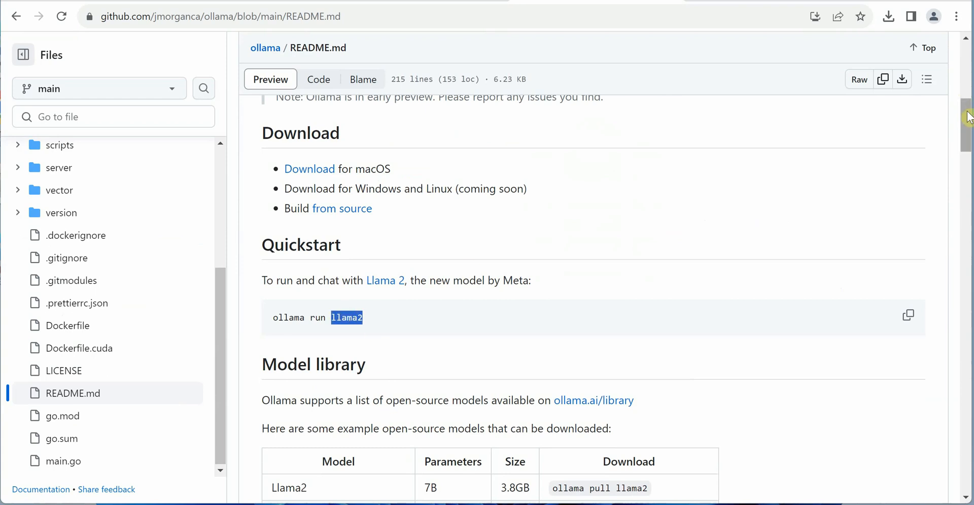
{"action": "scroll", "scroll_direction": "down", "scroll_amount": 3}
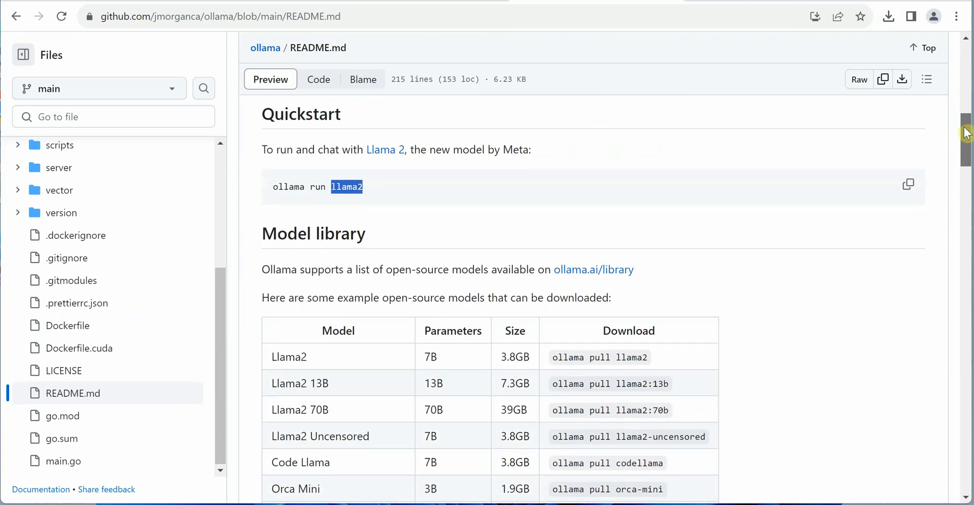
{"action": "scroll", "scroll_direction": "down", "scroll_amount": 3}
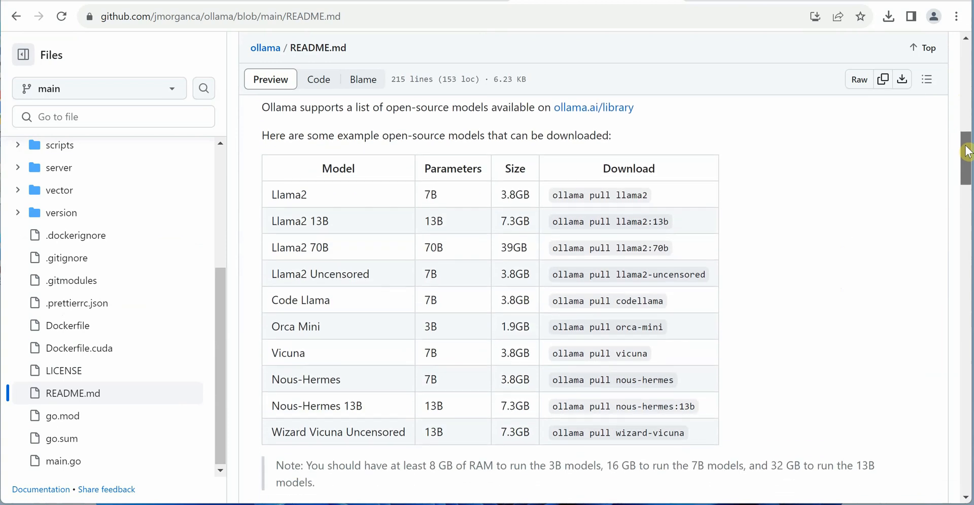
{"action": "scroll", "scroll_direction": "down", "scroll_amount": 3}
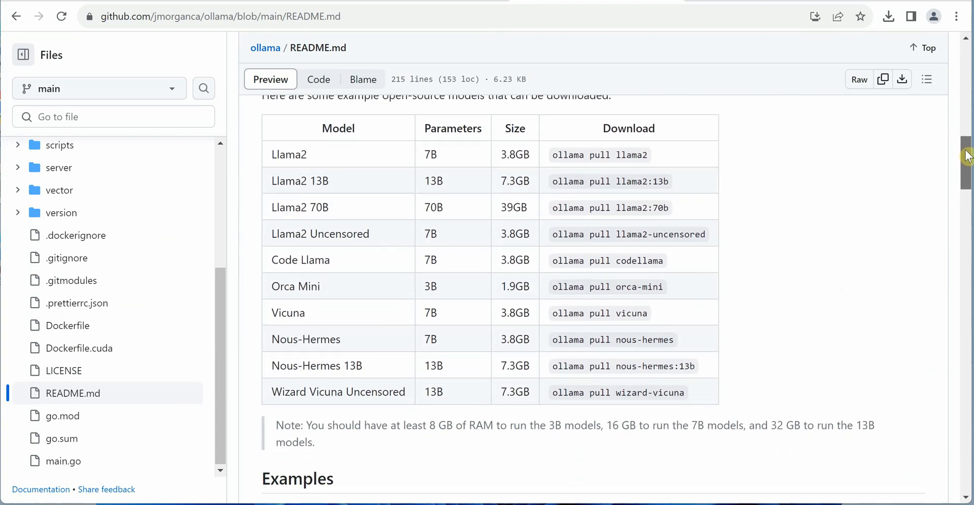
{"action": "scroll", "scroll_direction": "down", "scroll_amount": 3}
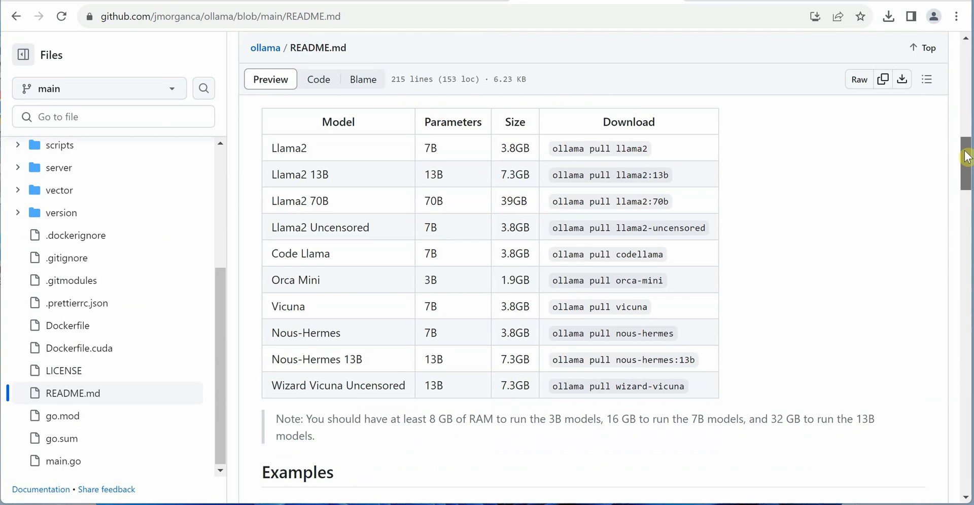
{"action": "mouse_move", "coordinate": [296, 421]}
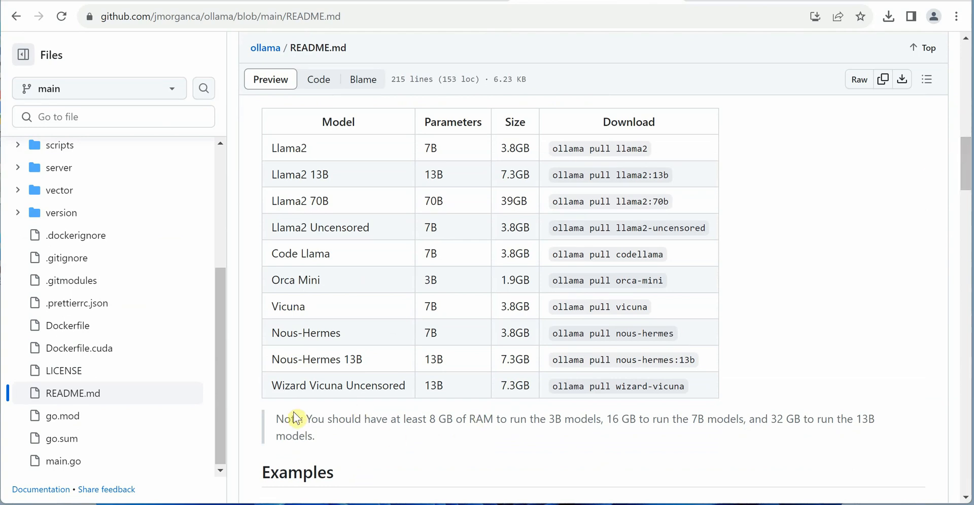
Read the README note on RAM needs, 8 GB for 3B up to 32 GB for 13B models
{"action": "left_click_drag", "start_coordinate": [302, 418], "coordinate": [317, 435]}
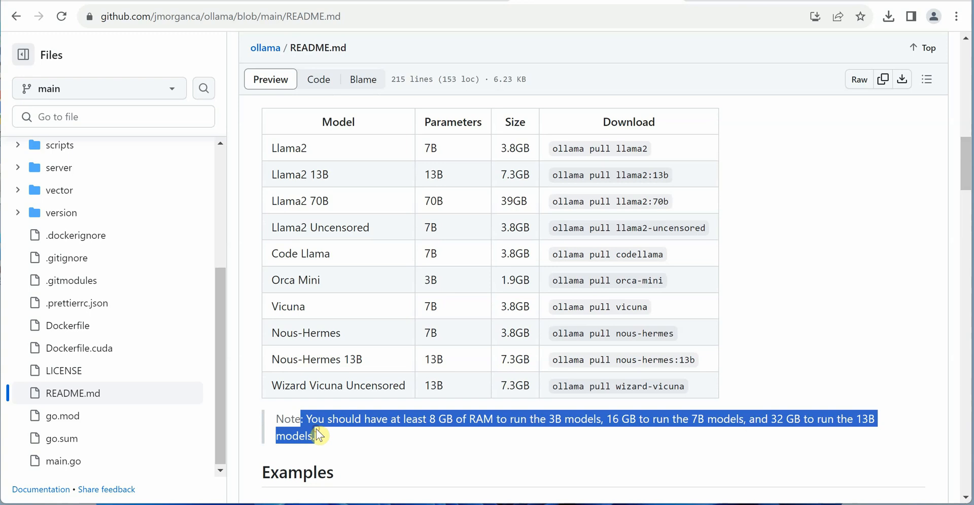
{"action": "left_click", "coordinate": [319, 435]}
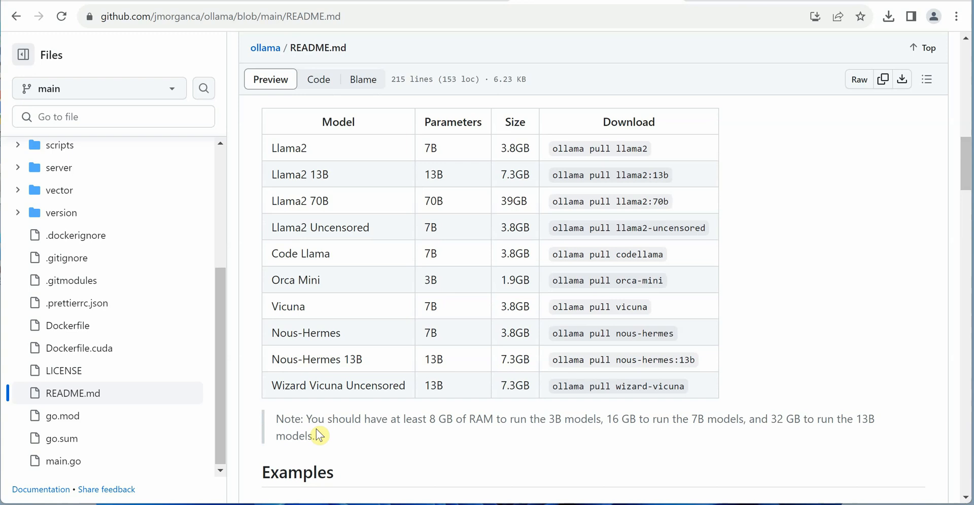
{"action": "mouse_move", "coordinate": [680, 422]}
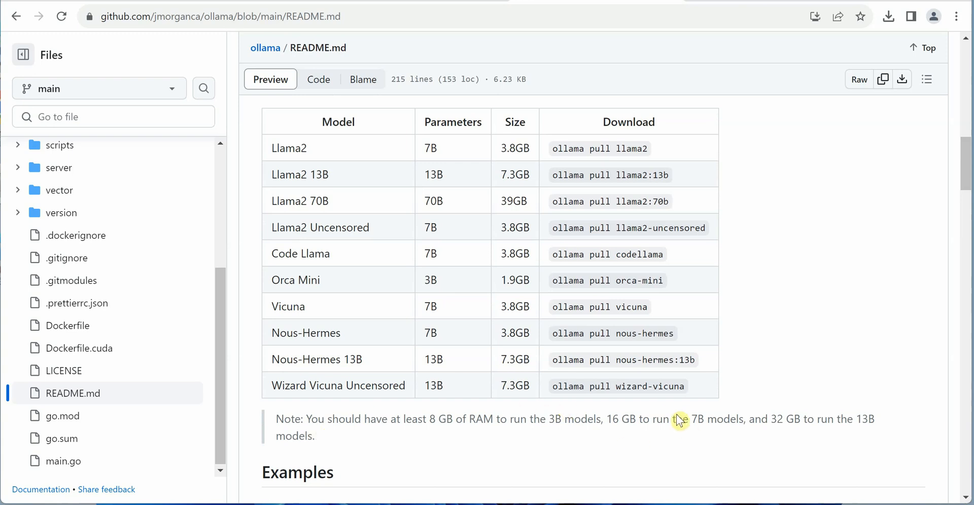
{"action": "mouse_move", "coordinate": [708, 413]}
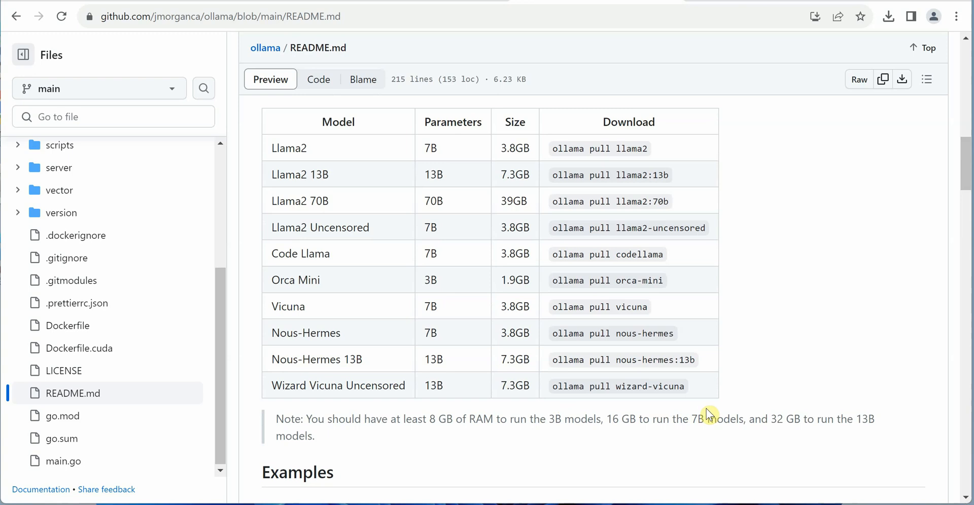
{"action": "mouse_move", "coordinate": [755, 438]}
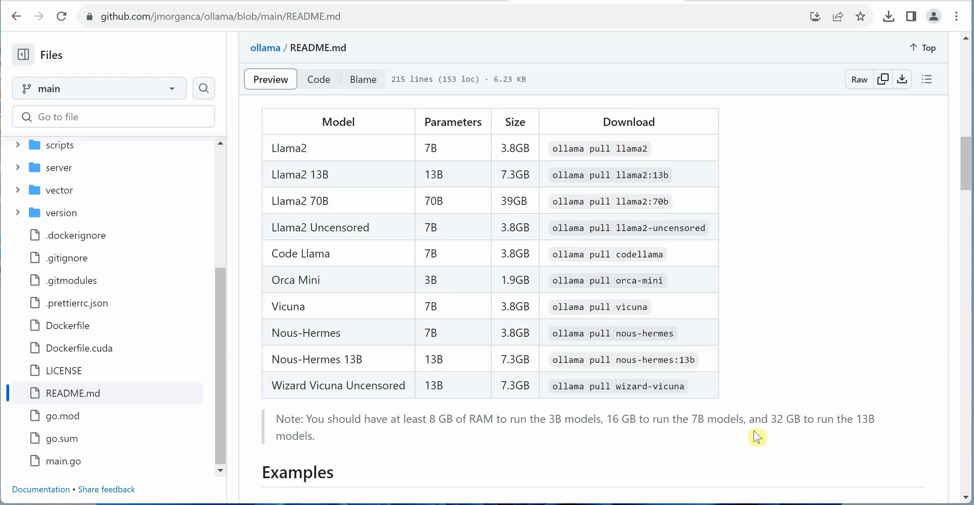
{"action": "mouse_move", "coordinate": [612, 426]}
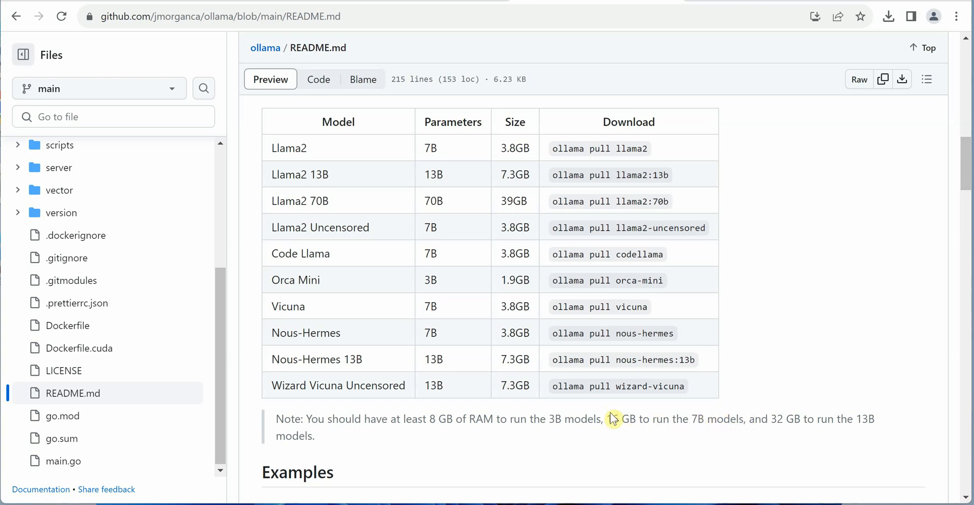
{"action": "mouse_move", "coordinate": [483, 421]}
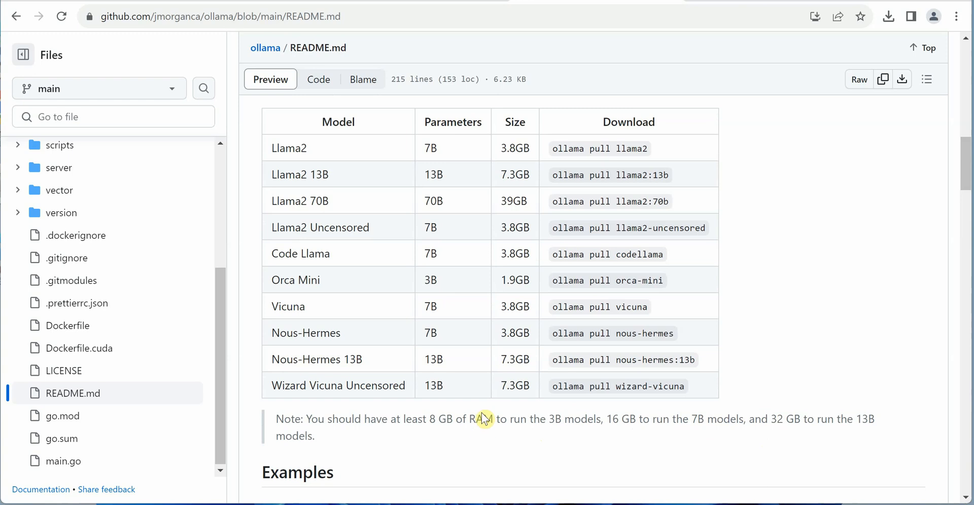
{"action": "double_click", "coordinate": [442, 419]}
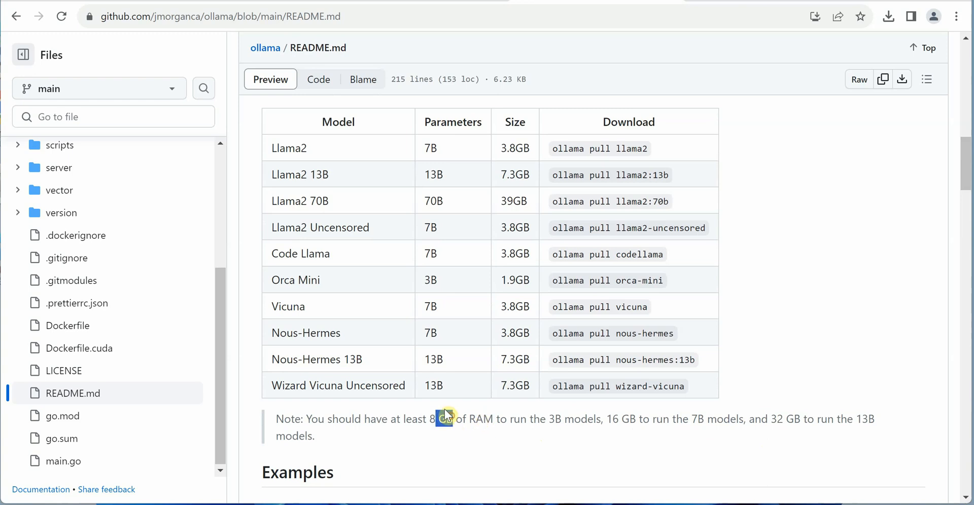
{"action": "mouse_move", "coordinate": [618, 426]}
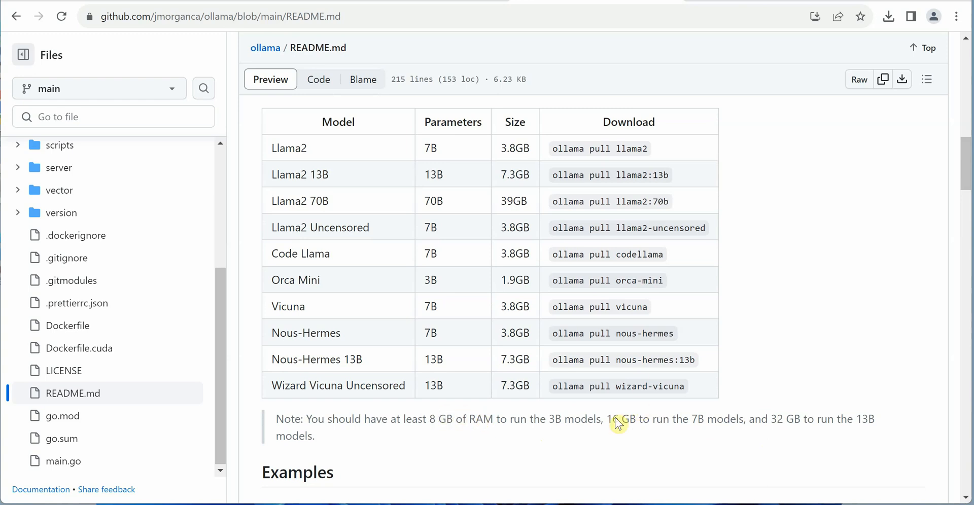
{"action": "mouse_move", "coordinate": [967, 174]}
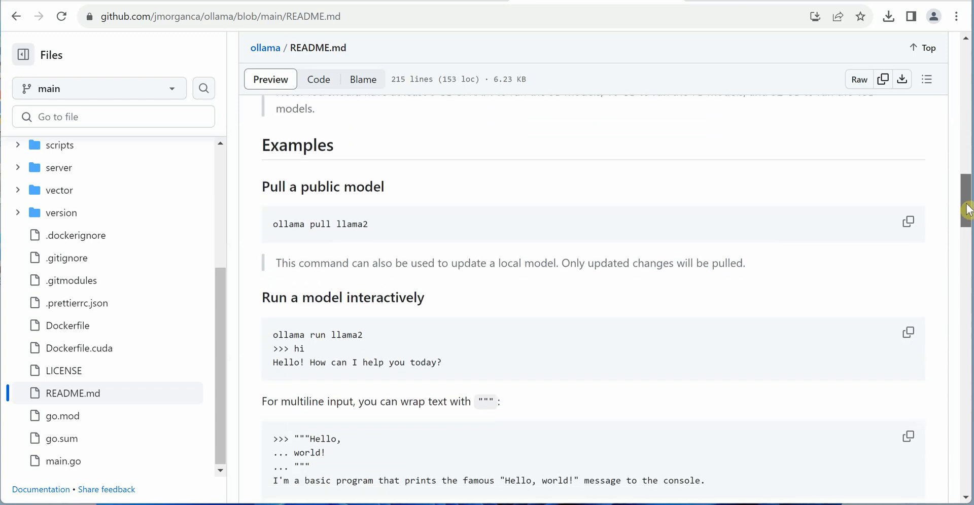
Note the hi prompt in the interactive example and read on to the Customize a model section
{"action": "scroll", "scroll_direction": "down", "scroll_amount": 3}
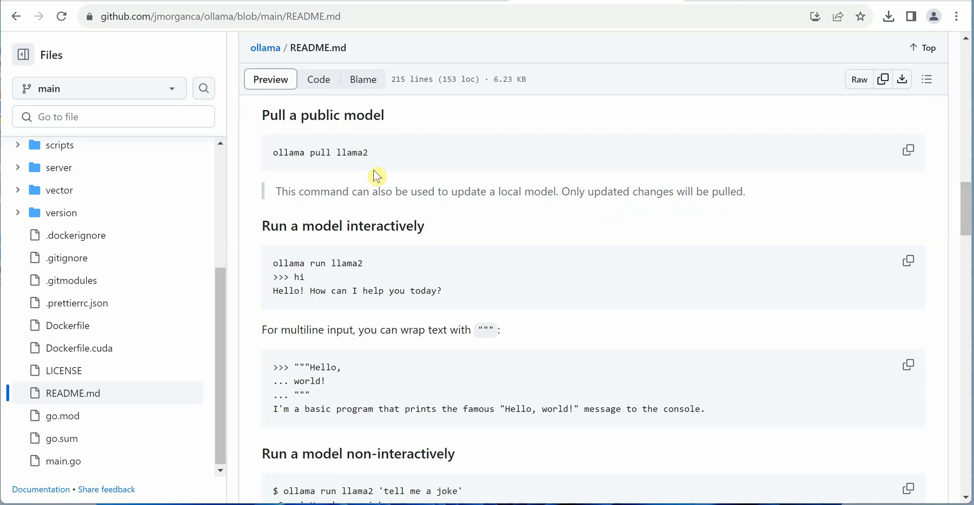
{"action": "double_click", "coordinate": [351, 153]}
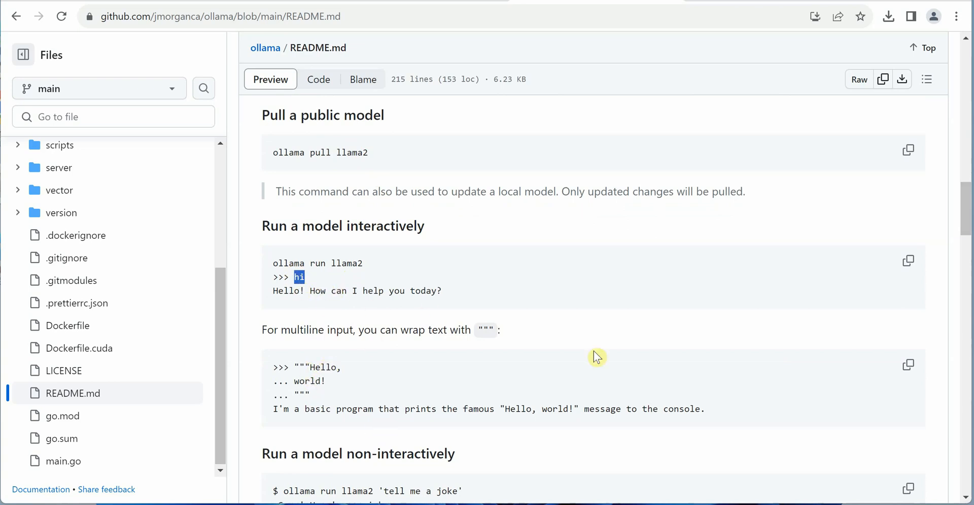
{"action": "scroll", "scroll_direction": "down", "scroll_amount": 3}
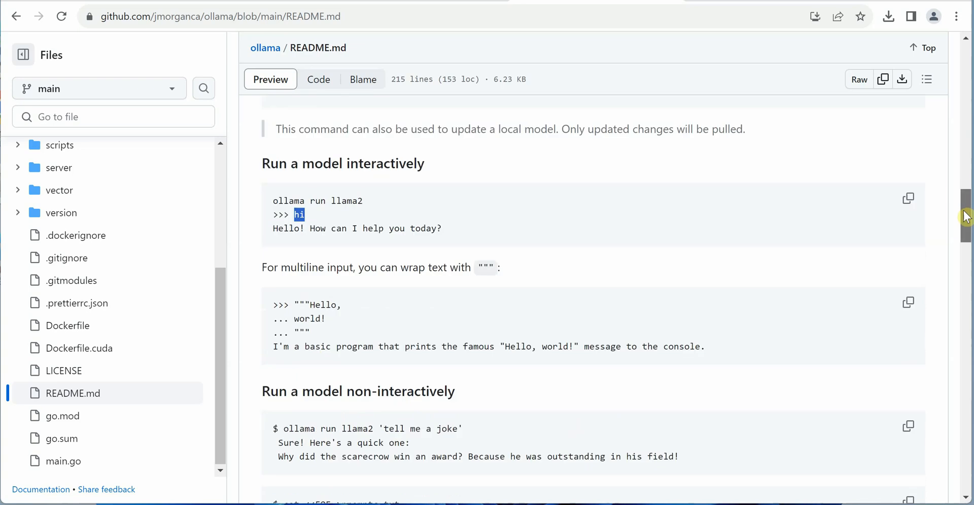
{"action": "scroll", "scroll_direction": "down", "scroll_amount": 3}
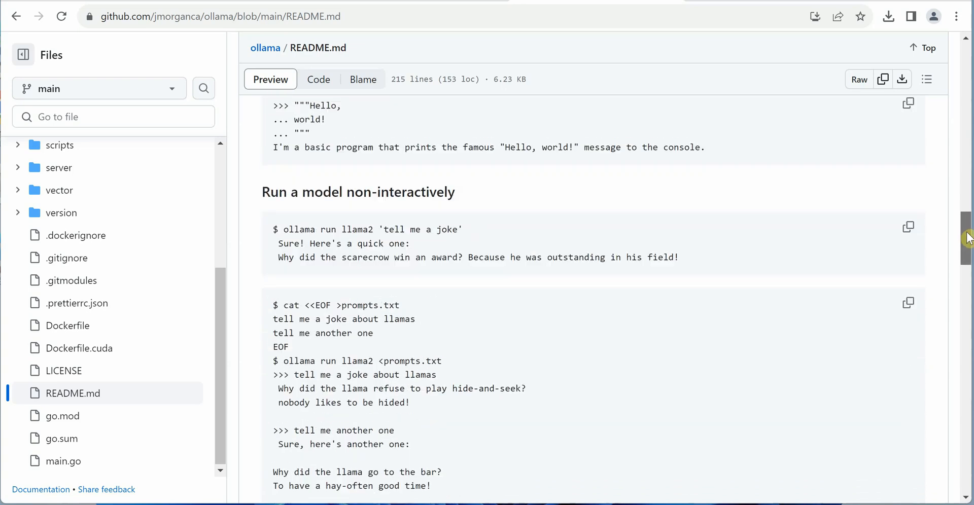
{"action": "scroll", "scroll_direction": "down", "scroll_amount": 3}
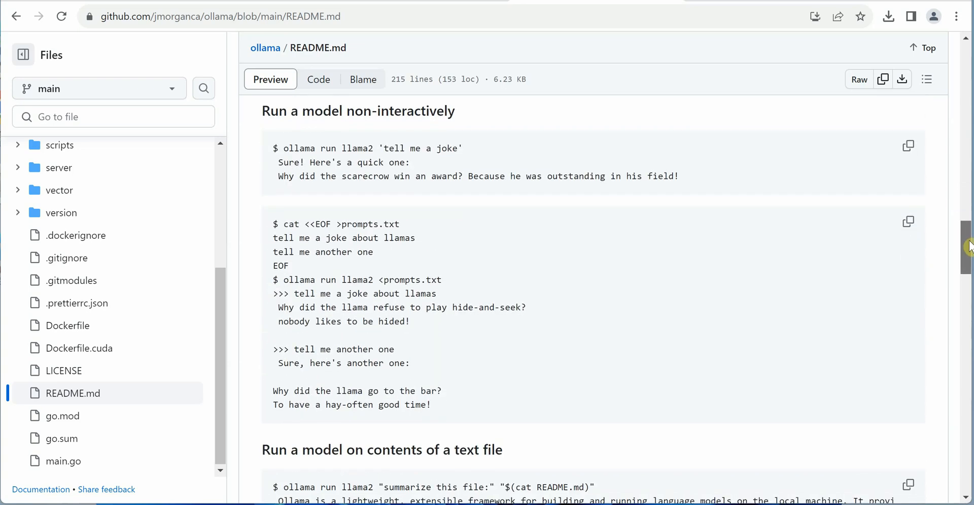
{"action": "scroll", "scroll_direction": "down", "scroll_amount": 3}
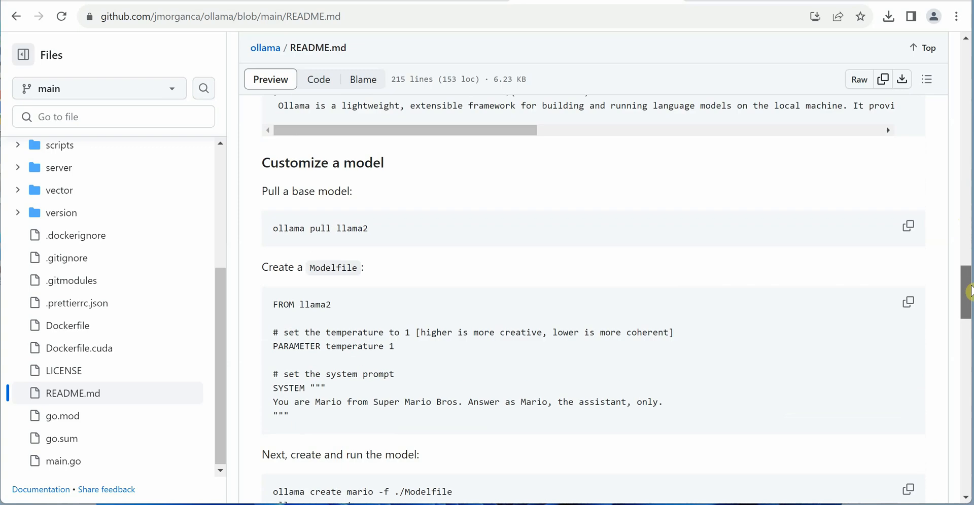
{"action": "scroll", "scroll_direction": "down", "scroll_amount": 3}
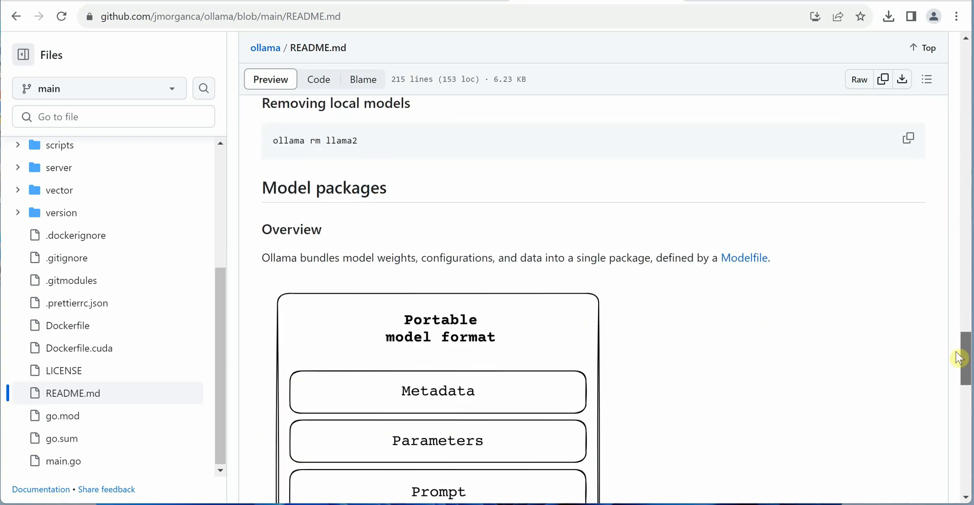
{"action": "scroll", "scroll_direction": "down", "scroll_amount": 3}
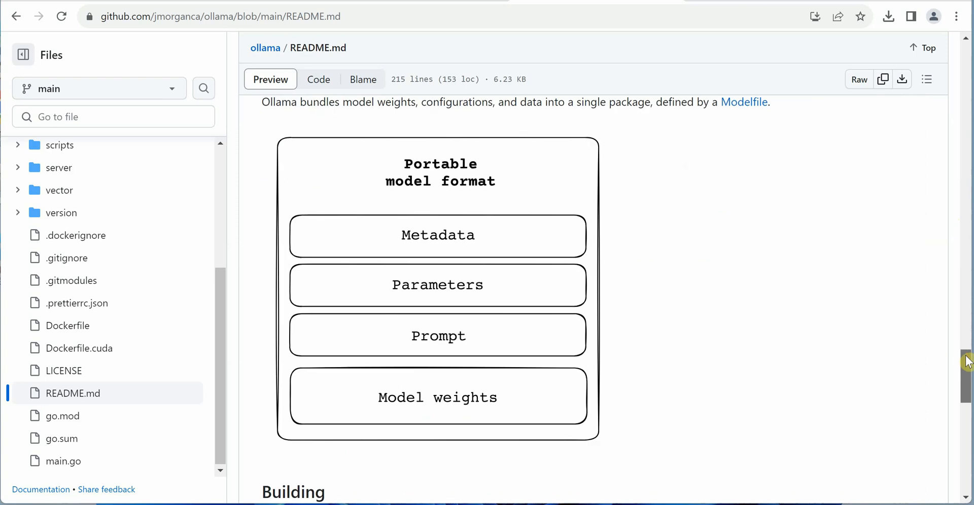
{"action": "scroll", "scroll_direction": "down", "scroll_amount": 3}
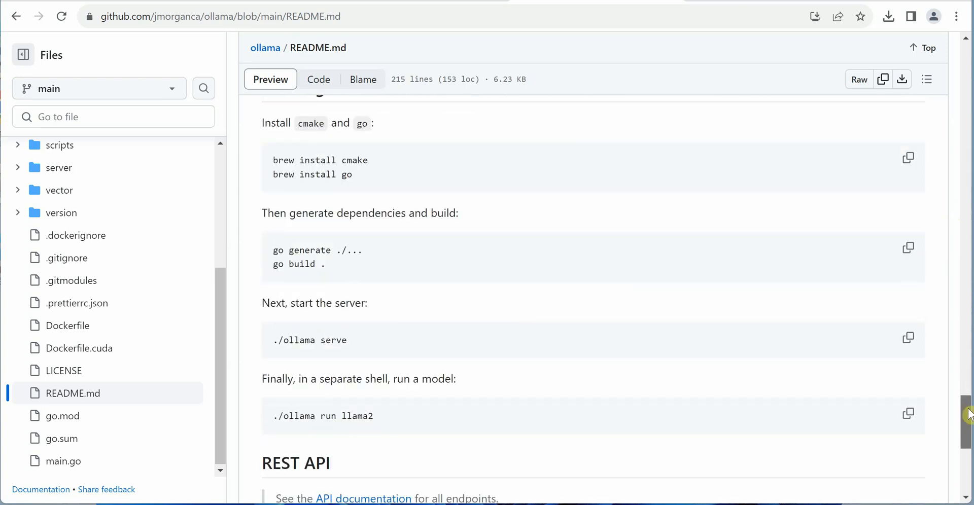
{"action": "scroll", "scroll_direction": "down", "scroll_amount": 3}
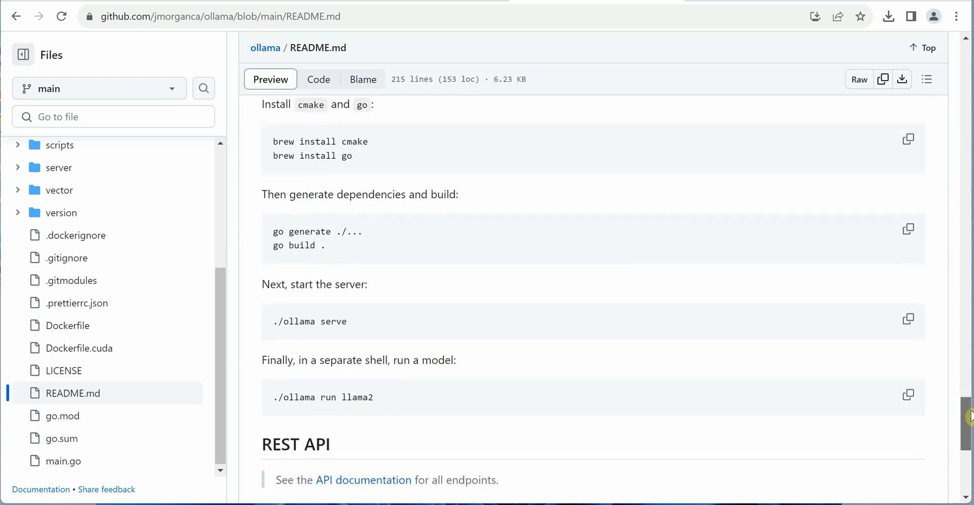
{"action": "scroll", "scroll_direction": "down", "scroll_amount": 3}
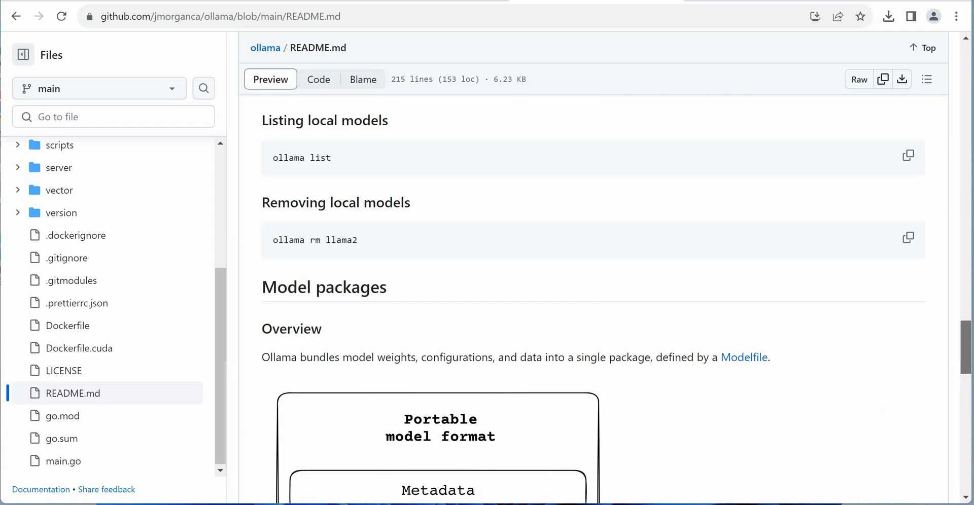
{"action": "scroll", "scroll_direction": "down", "scroll_amount": 3}
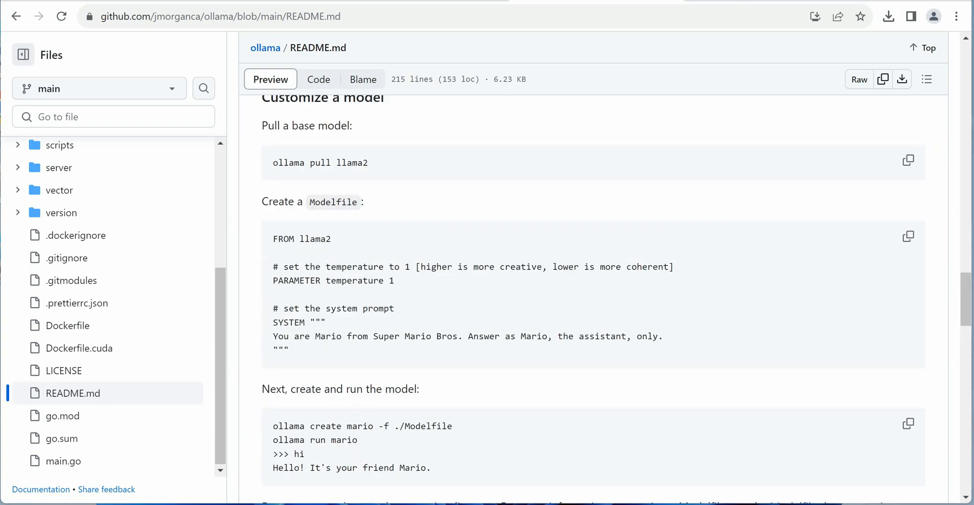